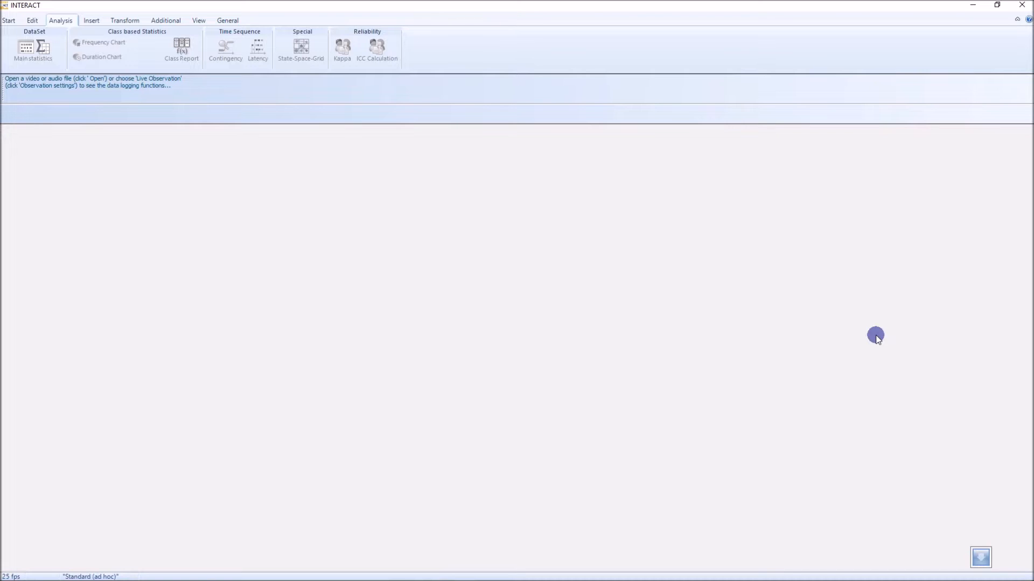
mouse_move(91, 19)
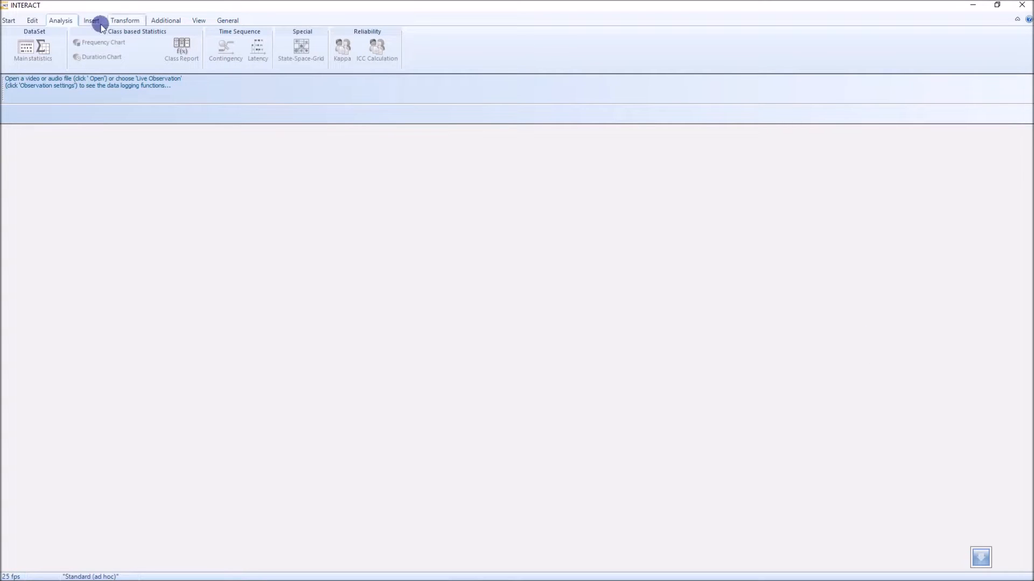
- Show the Demos submenu of example files from the Start tab's Open dropdown
left_click(9, 20)
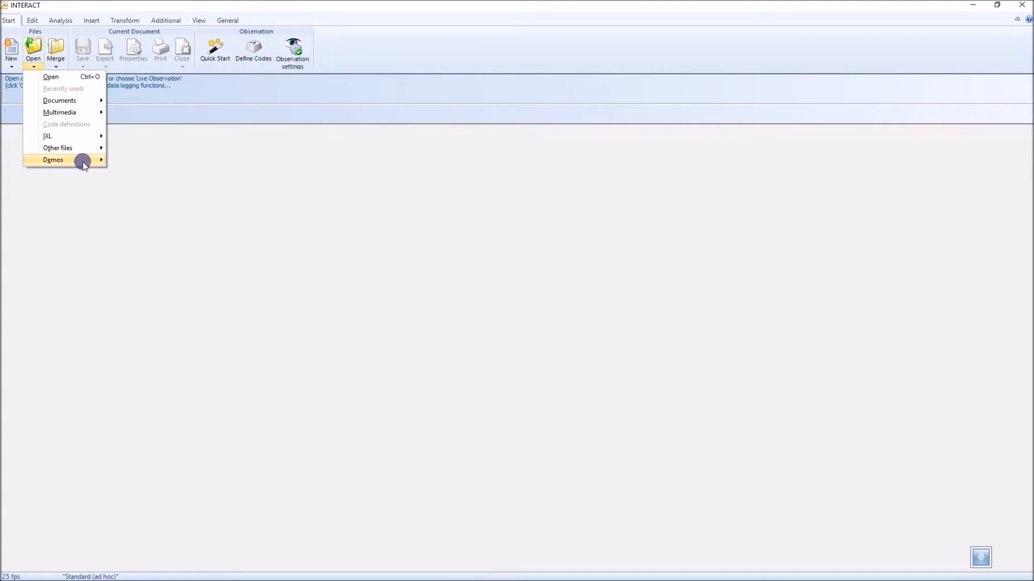
left_click(53, 159)
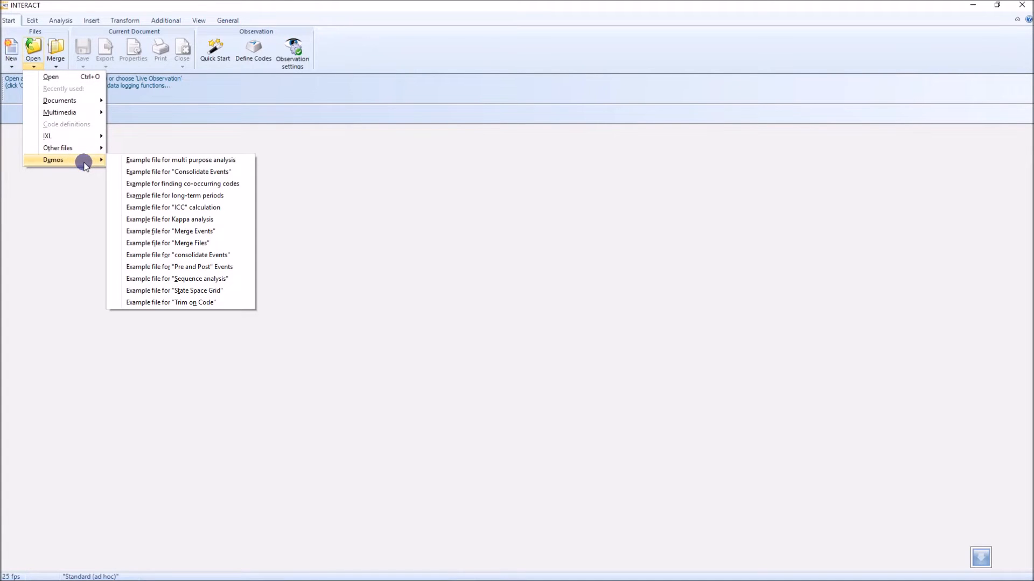
mouse_move(168, 159)
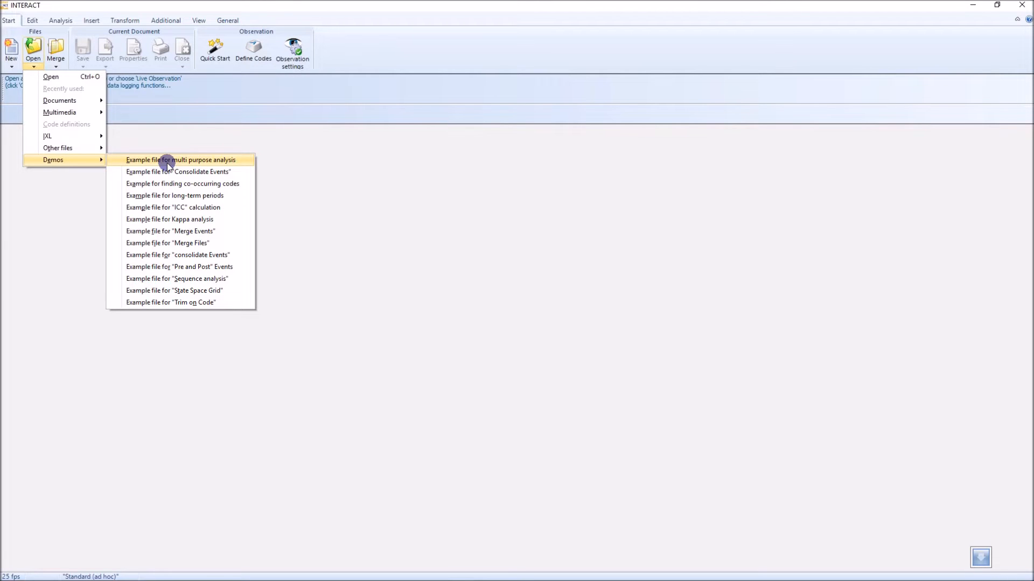
- Open 'Example file for multi purpose analysis' and point out the Person_1_Talk code column
left_click(181, 159)
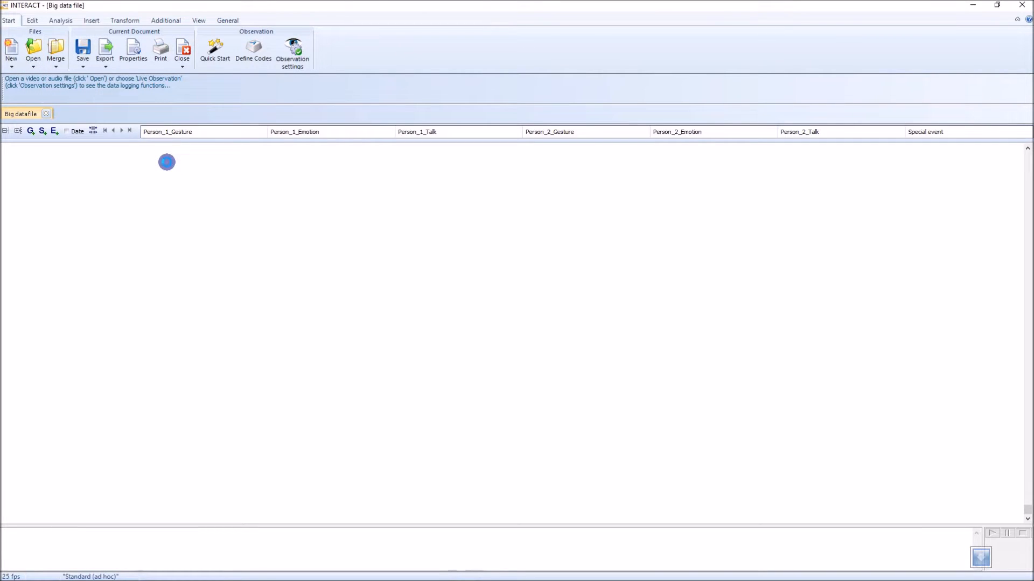
mouse_move(210, 190)
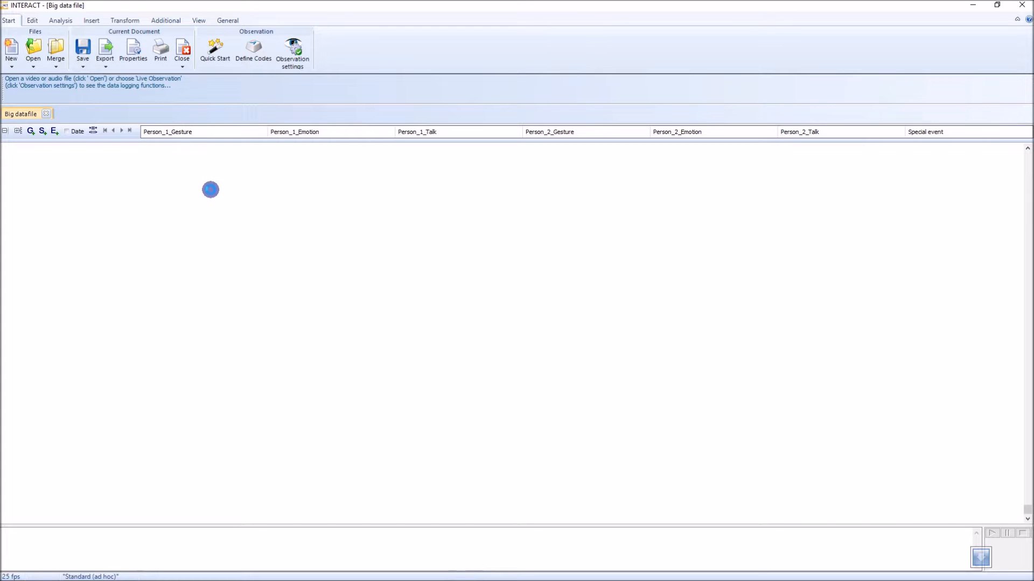
mouse_move(268, 205)
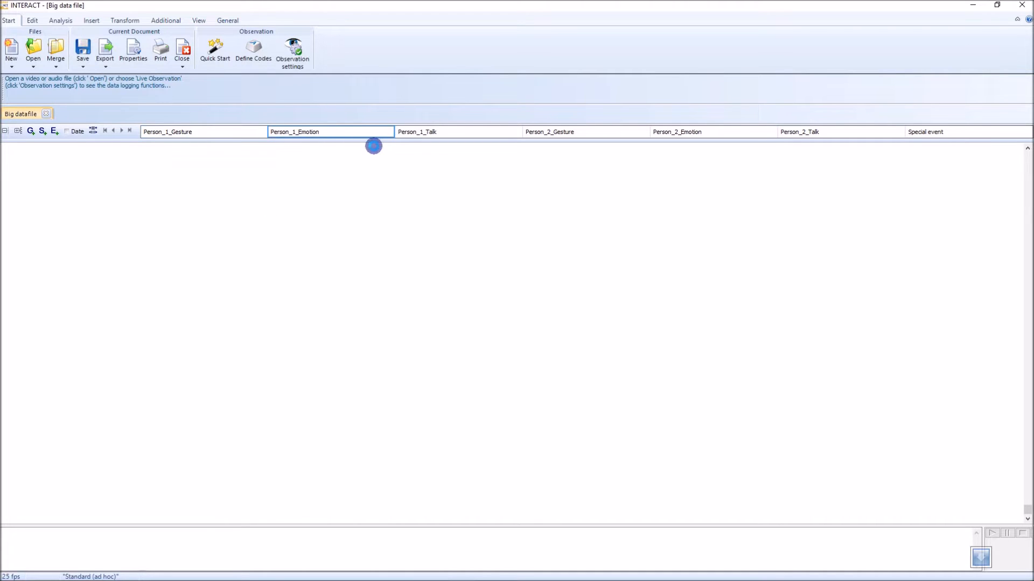
left_click(435, 131)
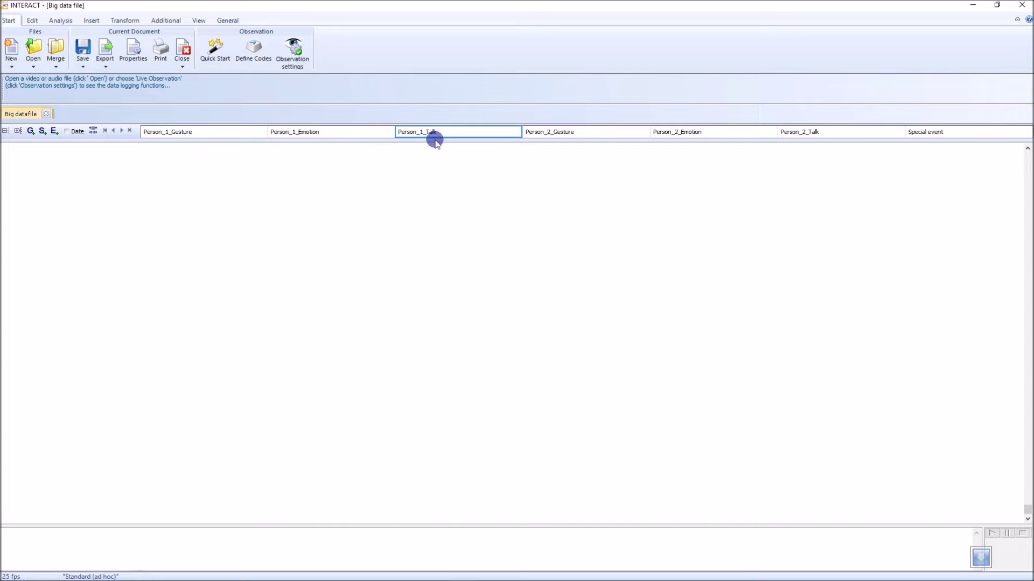
mouse_move(175, 144)
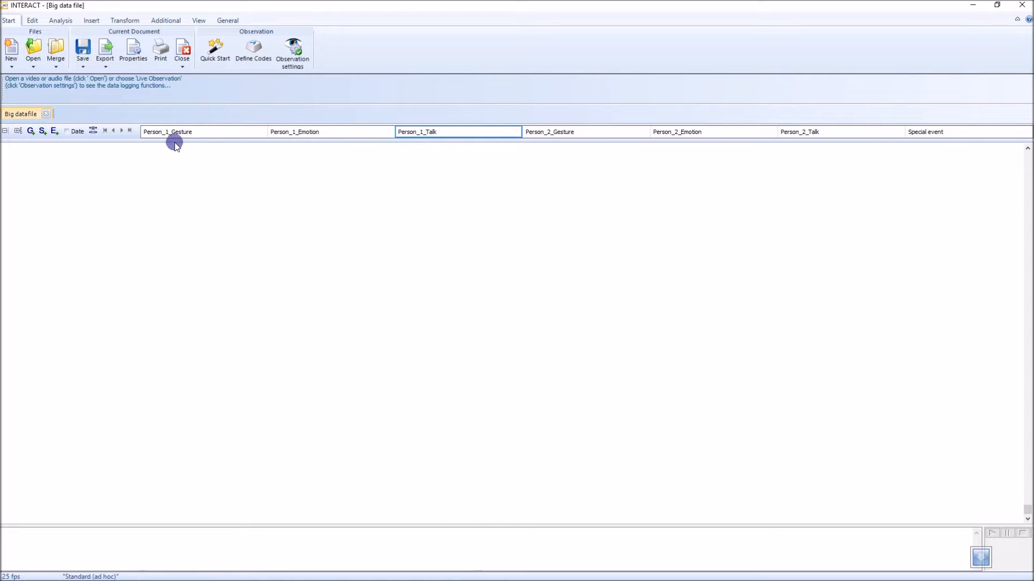
mouse_move(554, 152)
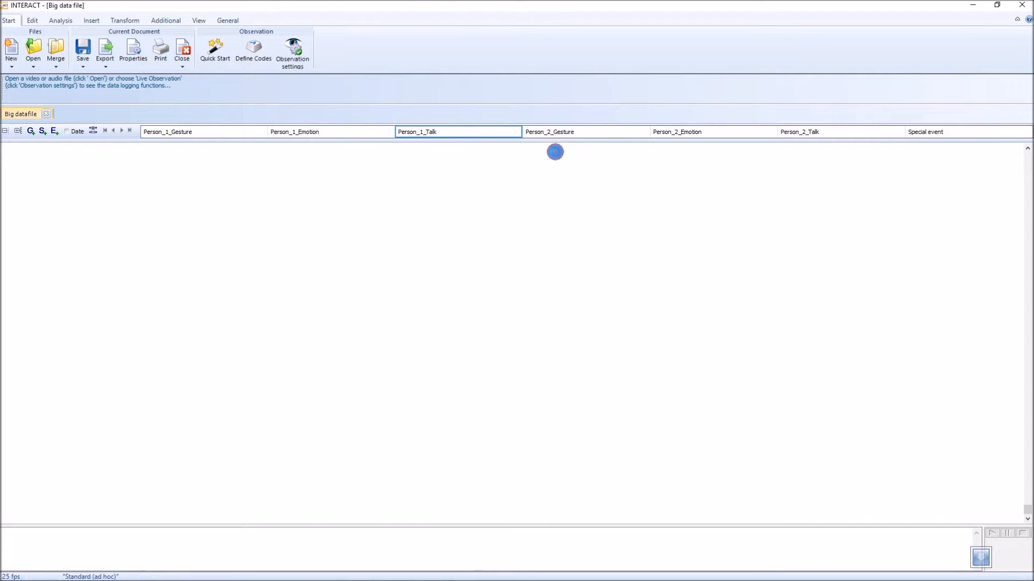
mouse_move(348, 205)
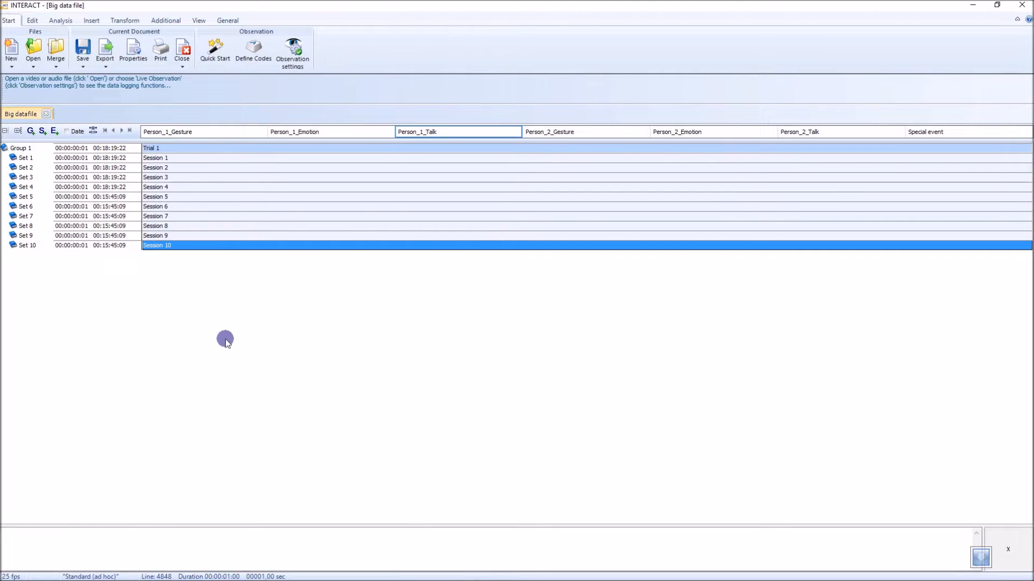
mouse_move(26, 148)
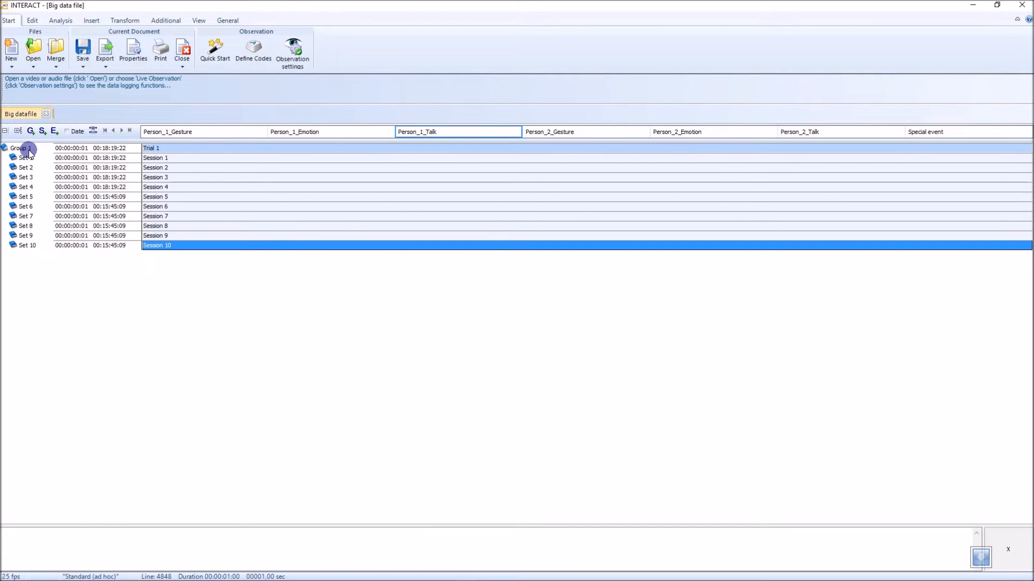
mouse_move(158, 227)
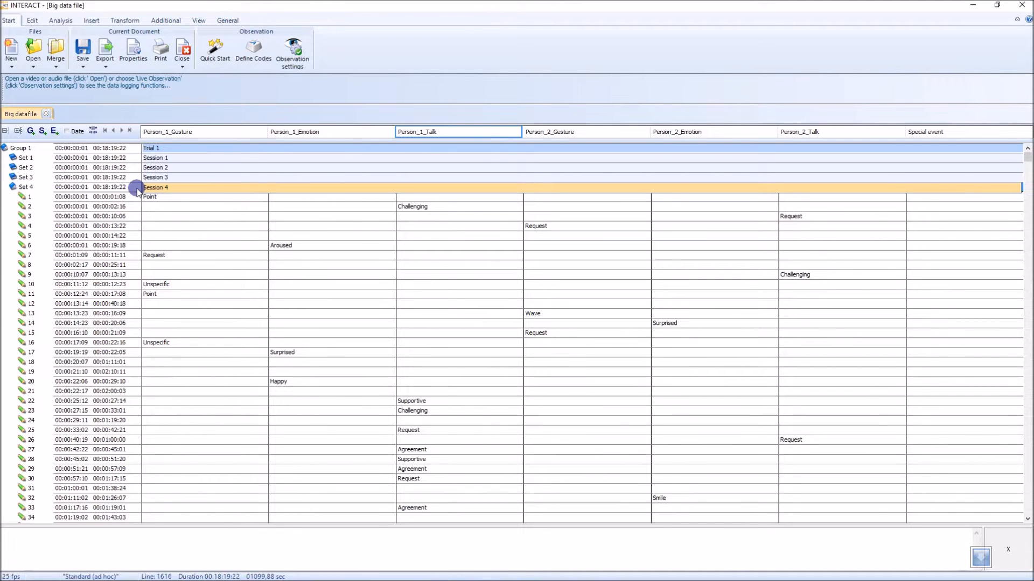
- Collapse Session 4's list of coded events in the data tree
left_click(13, 187)
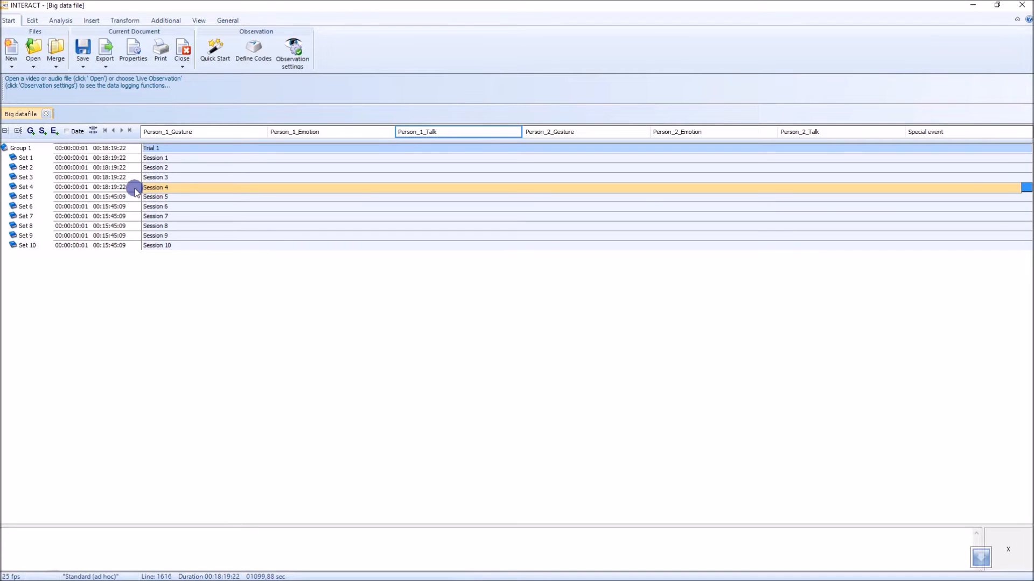
mouse_move(71, 34)
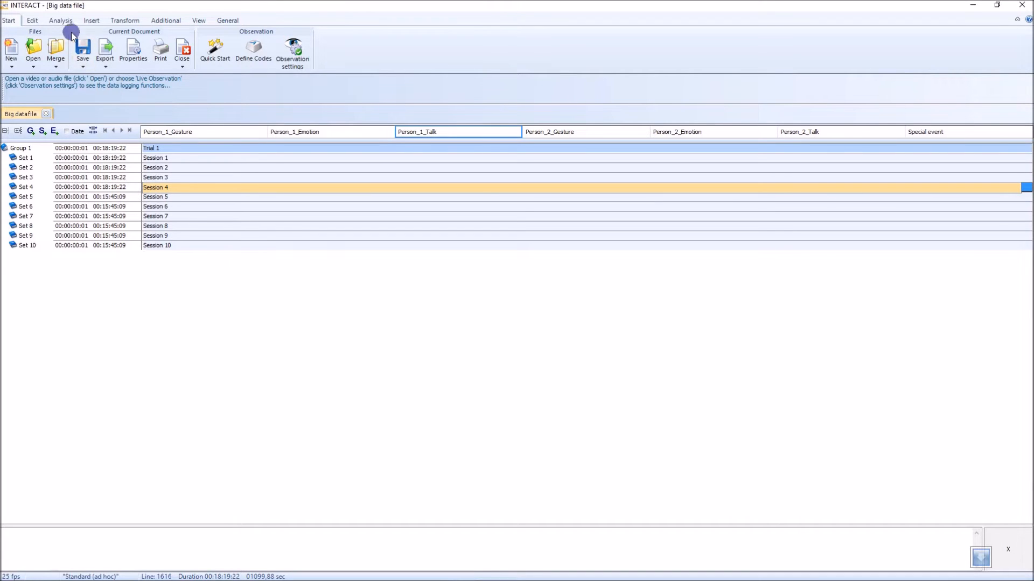
- Start Main statistics from the Analysis ribbon with all codes accepted
left_click(60, 21)
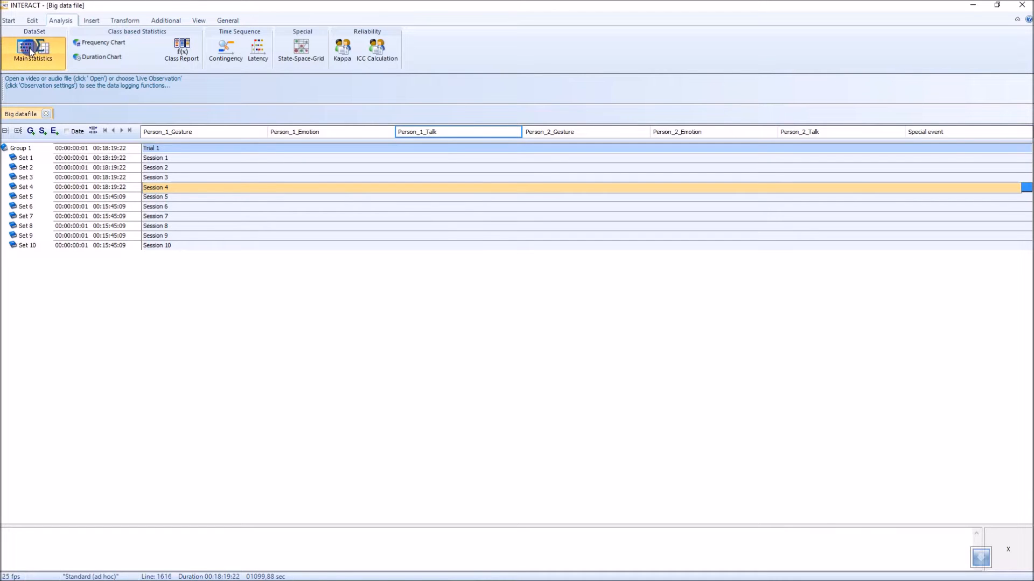
left_click(33, 52)
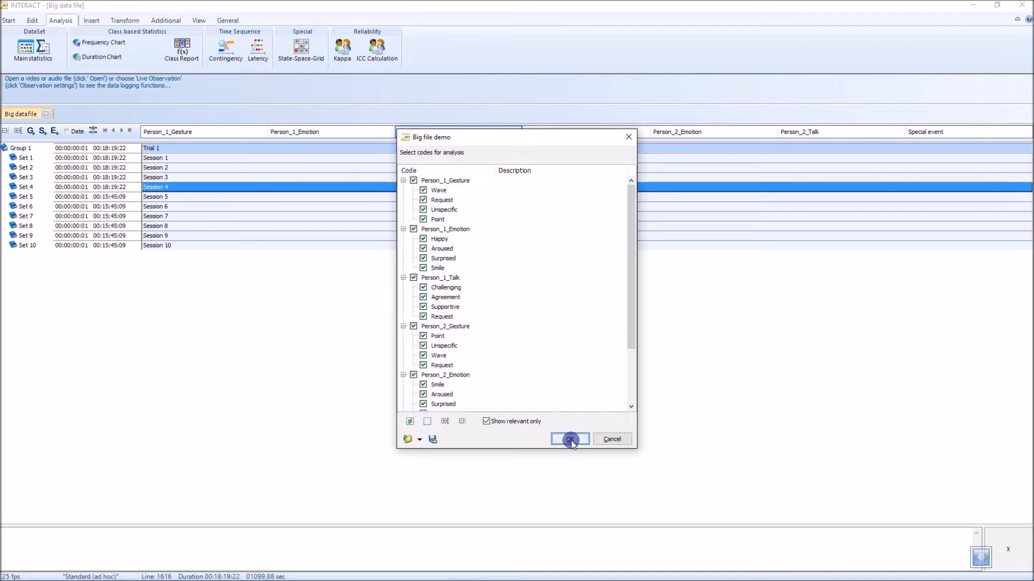
left_click(570, 439)
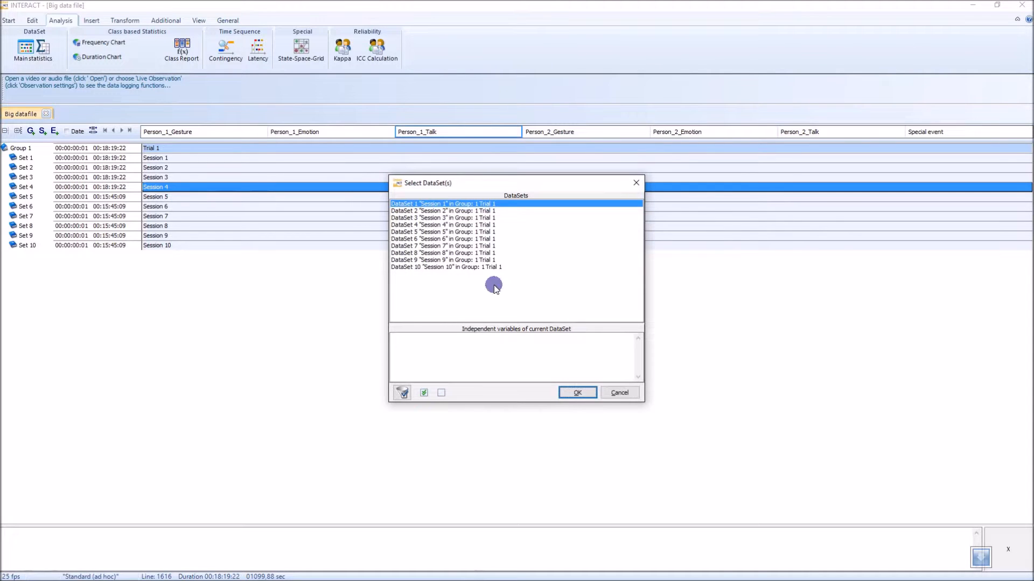
- Choose DataSet 4 'Session 4' and run the statistics, producing its Time Line Chart
left_click(443, 217)
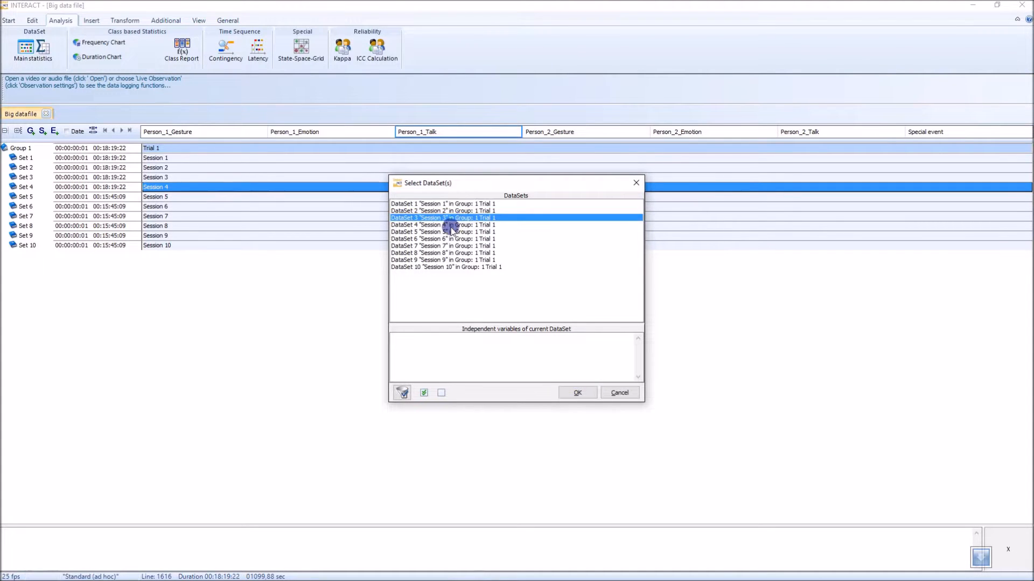
left_click(443, 225)
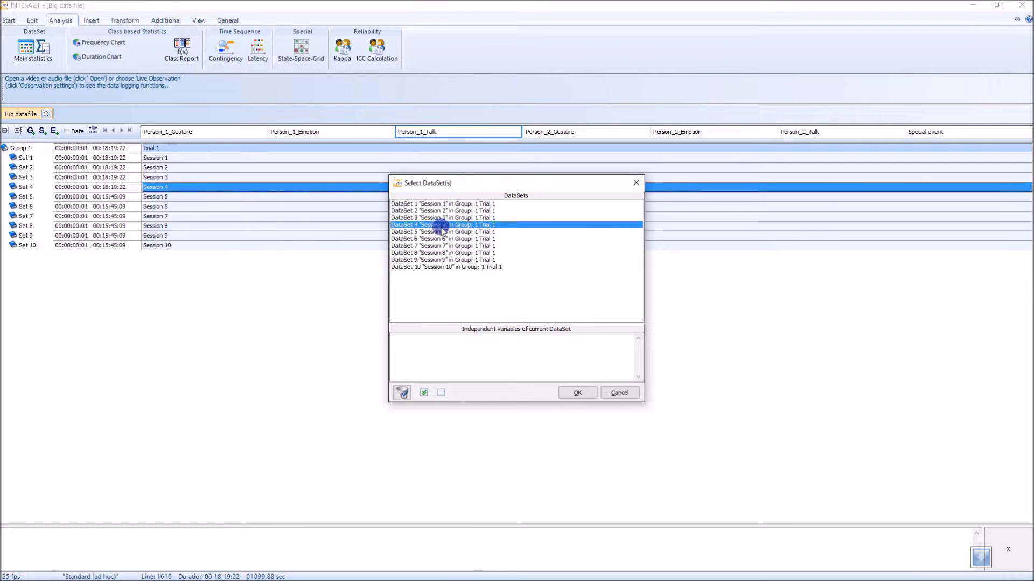
left_click(577, 392)
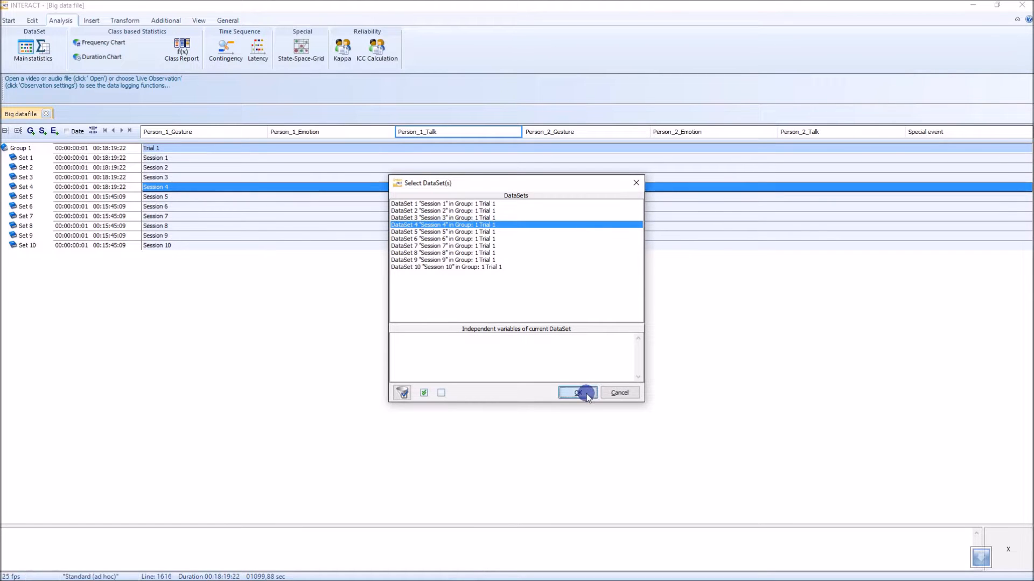
left_click(578, 391)
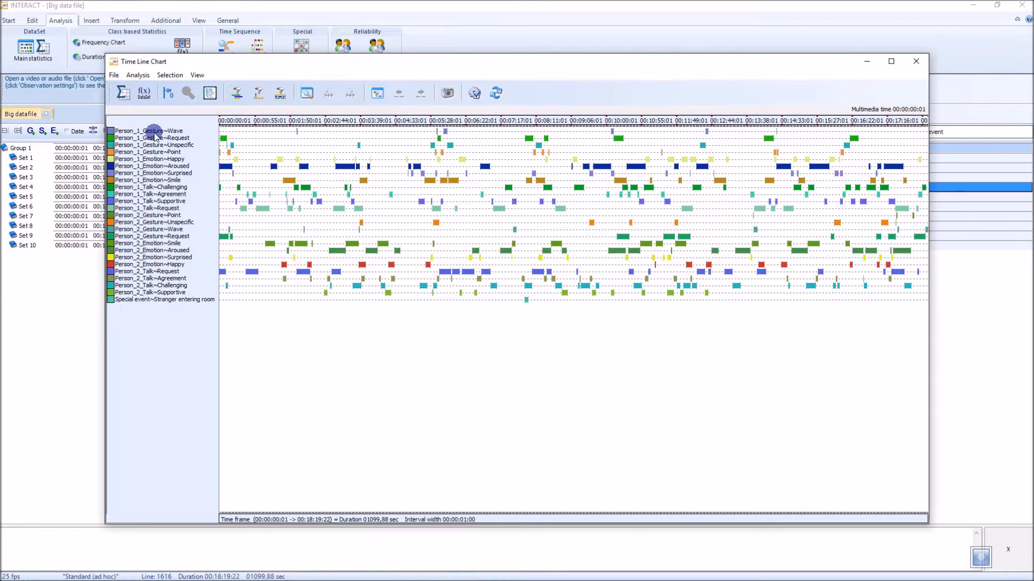
mouse_move(152, 125)
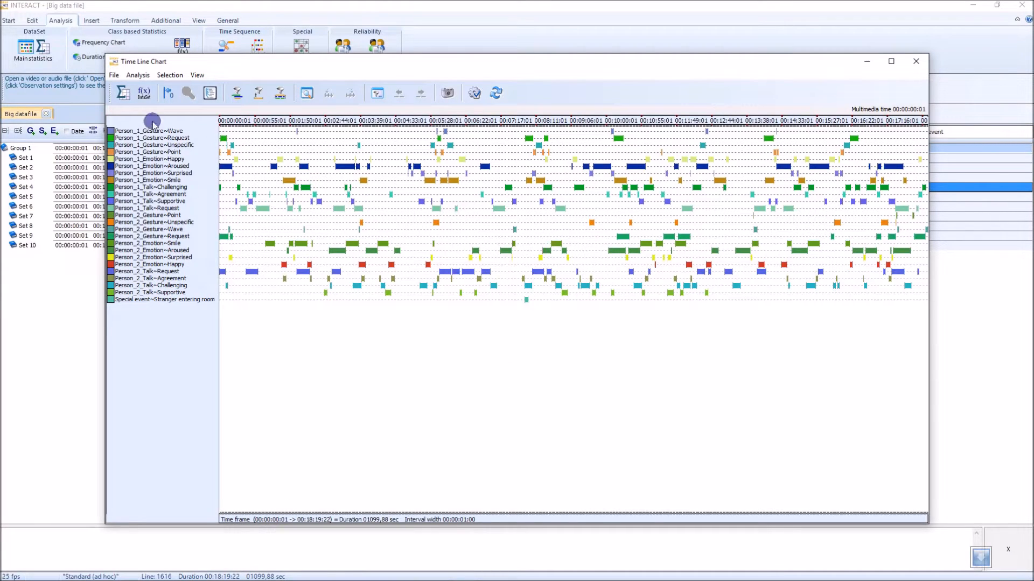
mouse_move(145, 93)
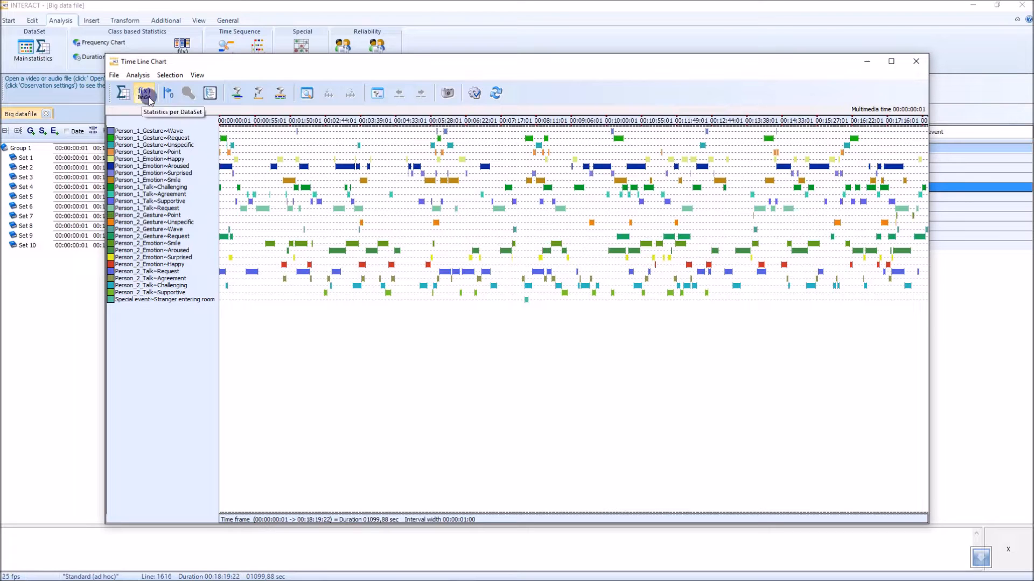
- Compute Statistics per DataSet from Session 4's Time Line Chart
left_click(143, 92)
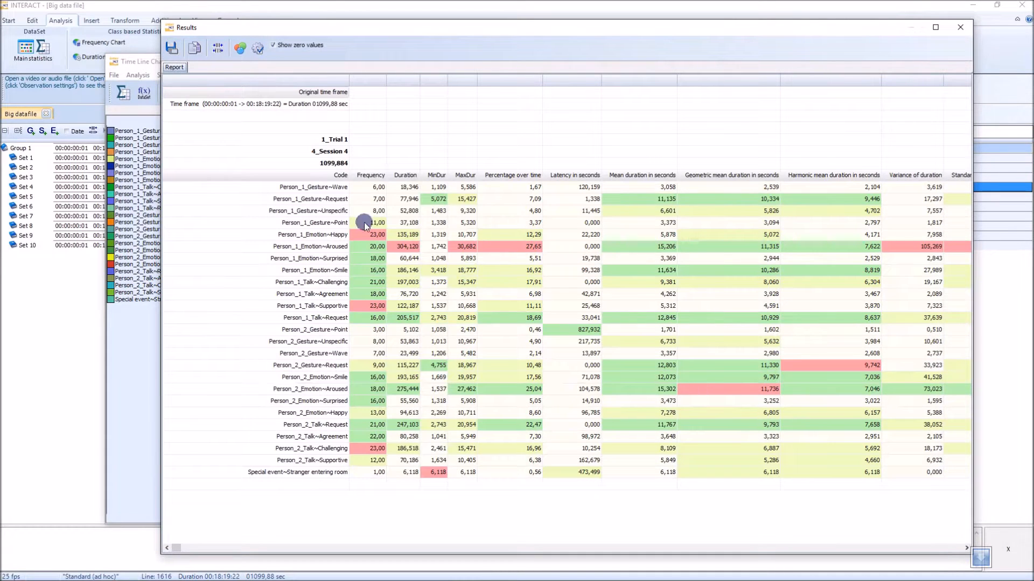
mouse_move(310, 270)
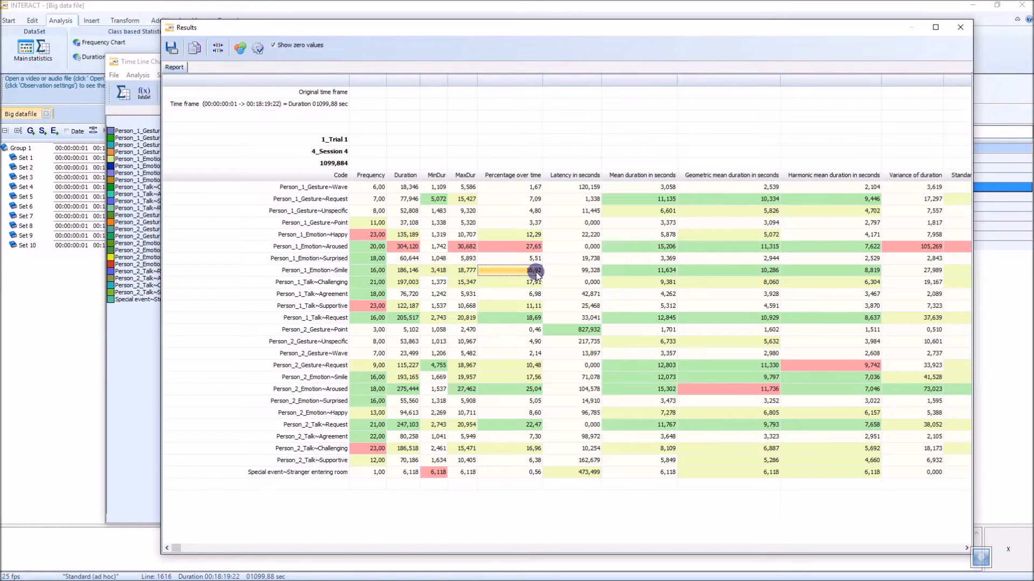
mouse_move(593, 272)
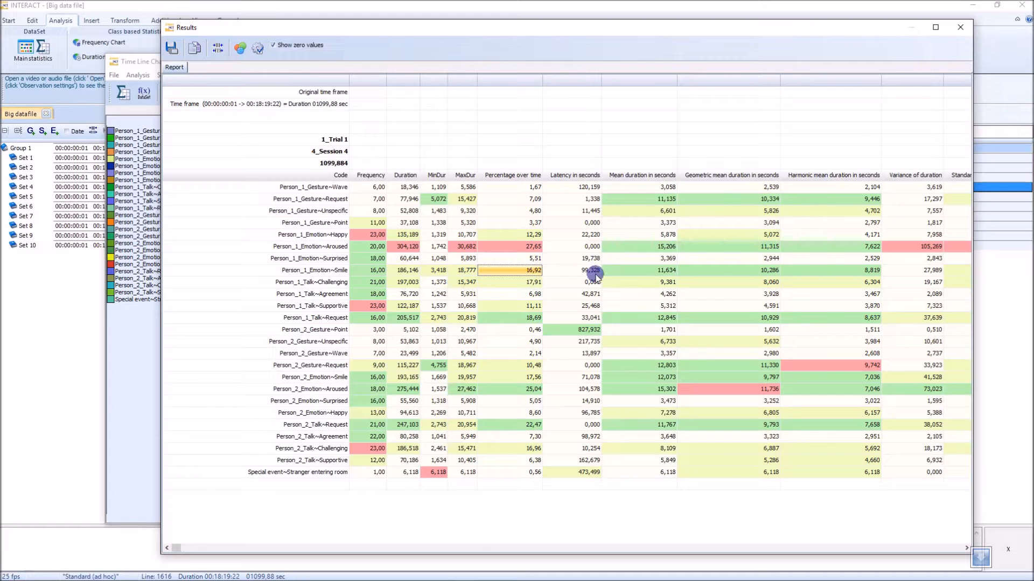
left_click(573, 270)
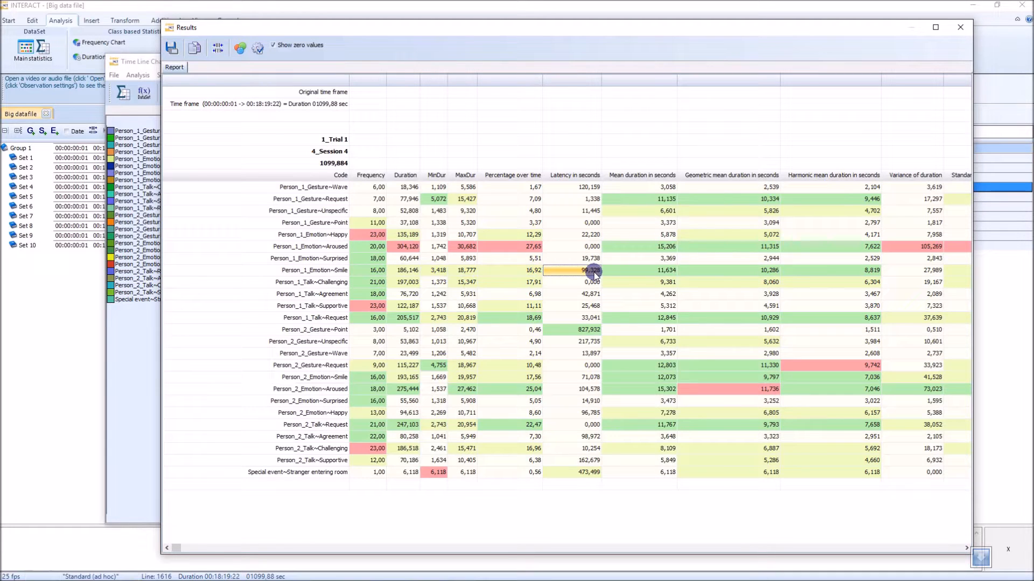
mouse_move(572, 272)
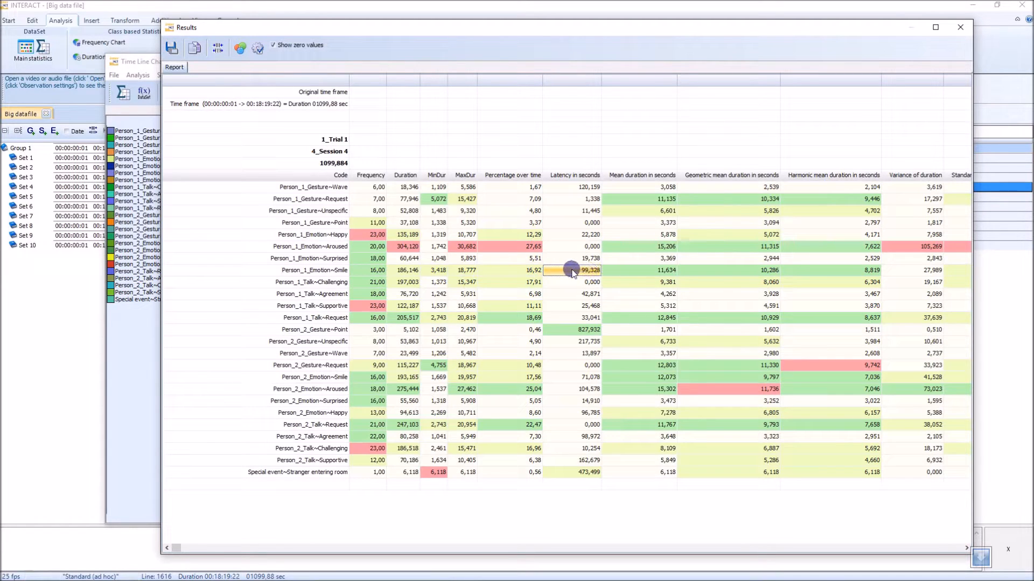
mouse_move(577, 273)
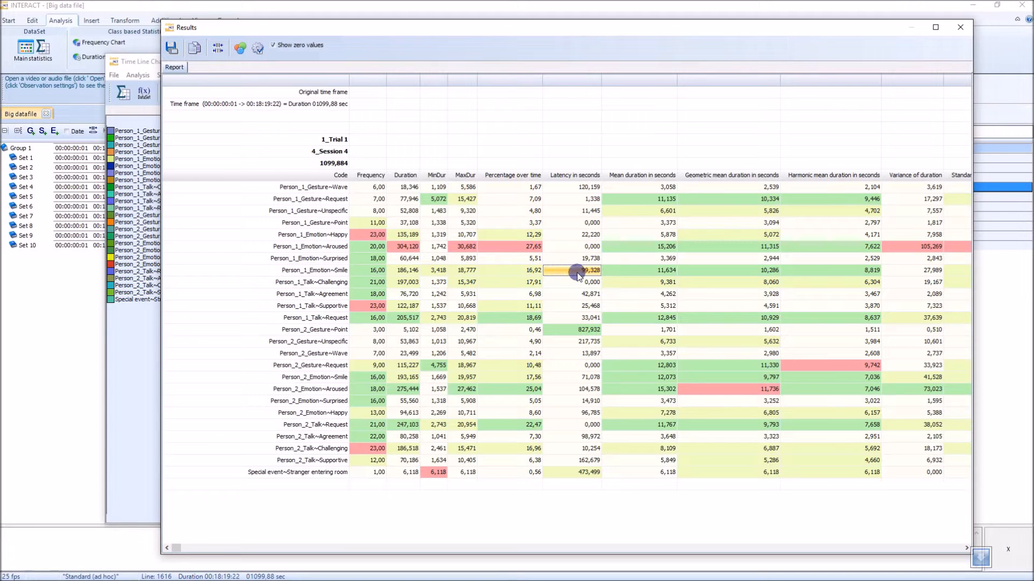
mouse_move(628, 274)
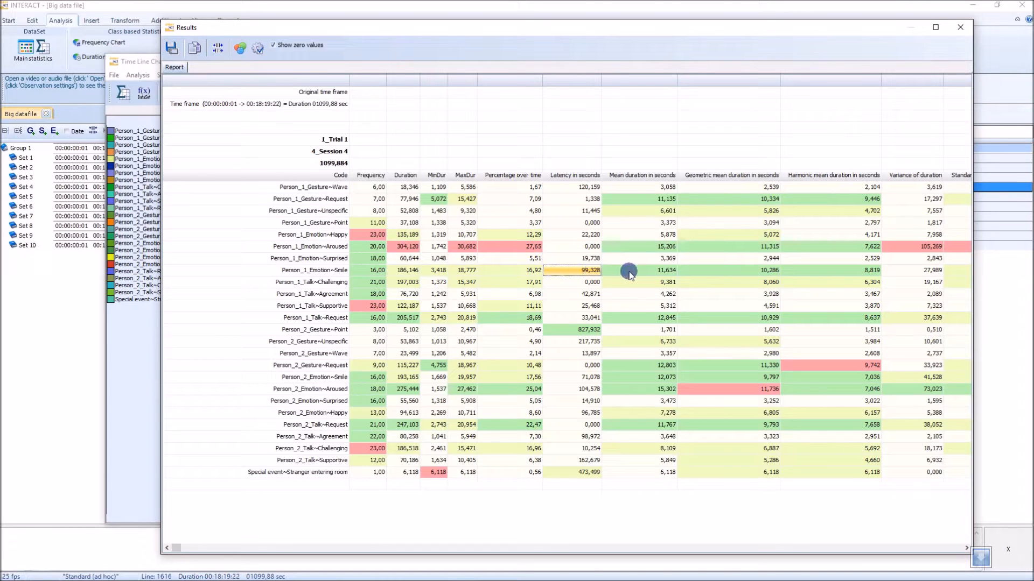
mouse_move(950, 270)
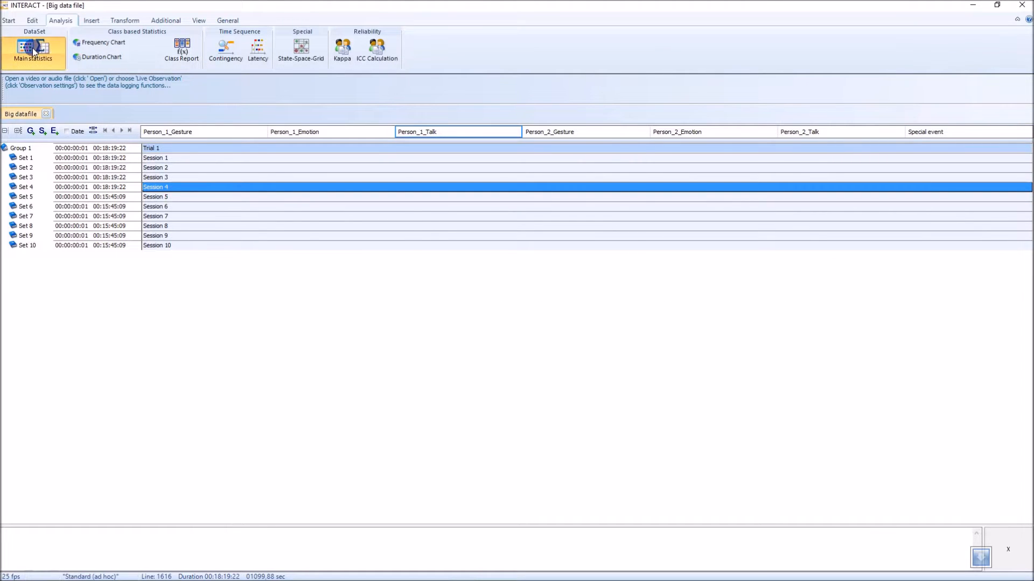
- Run Main statistics with all codes and all ten sessions as datasets
left_click(33, 58)
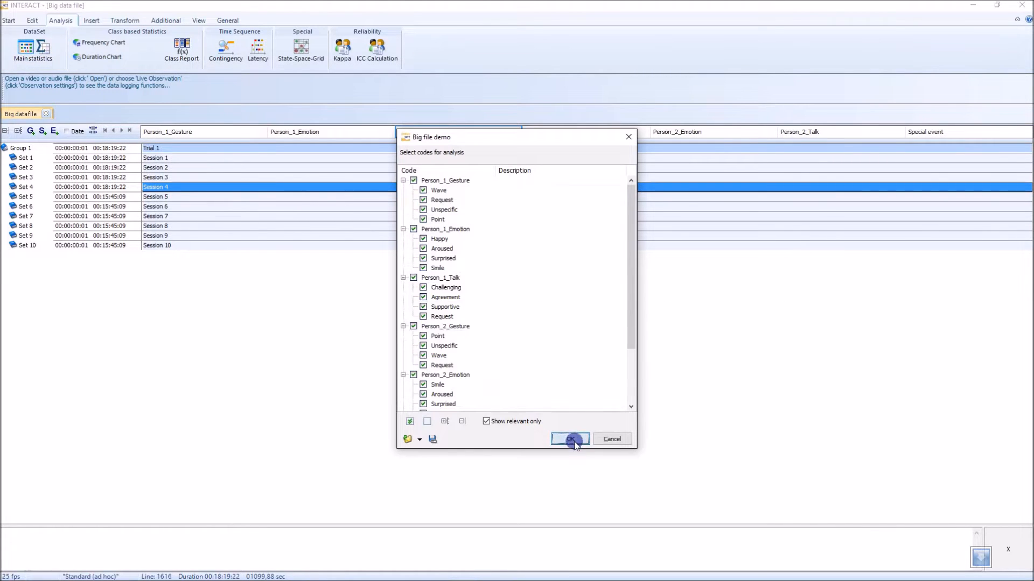
left_click(570, 440)
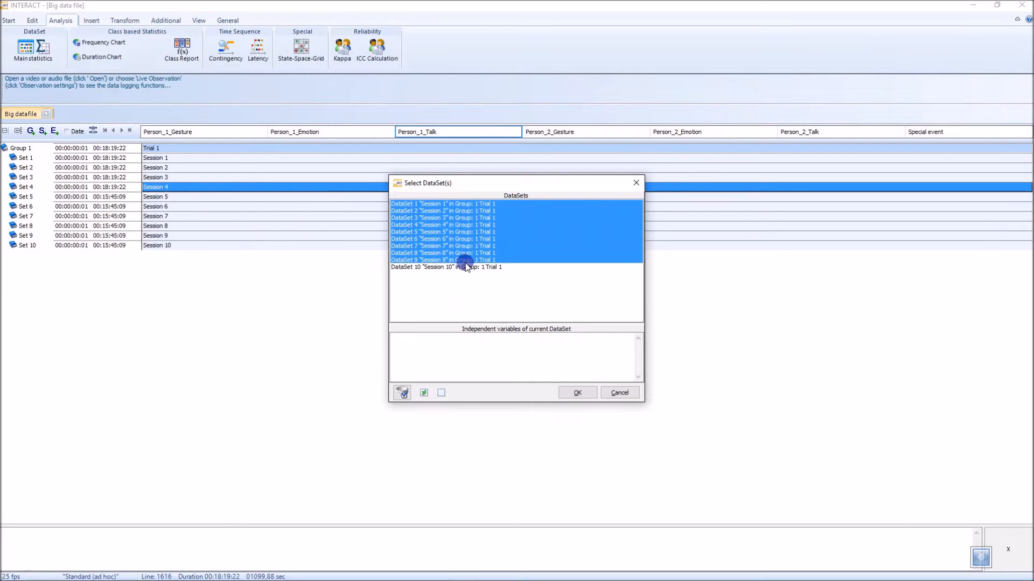
left_click(575, 392)
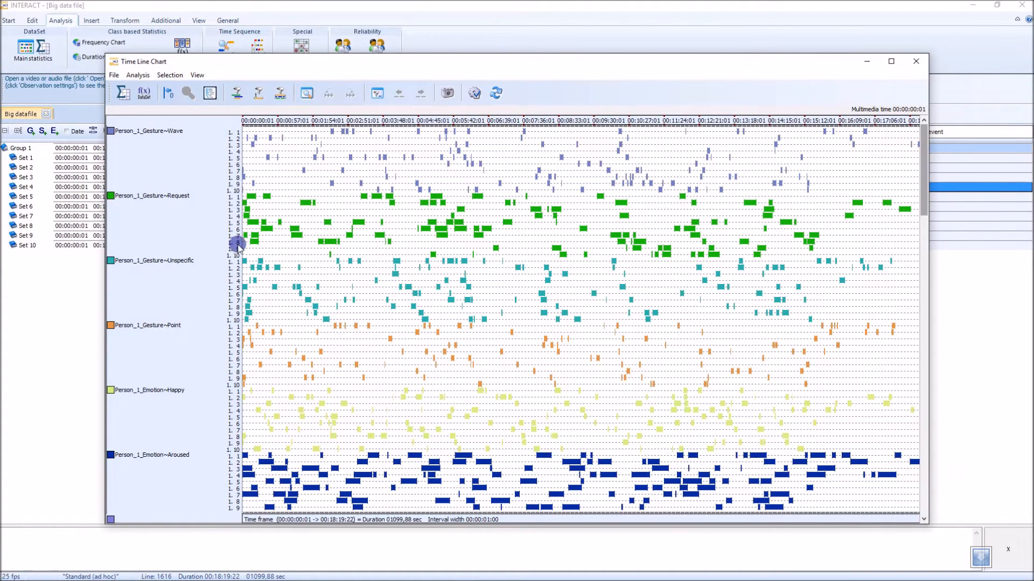
mouse_move(142, 92)
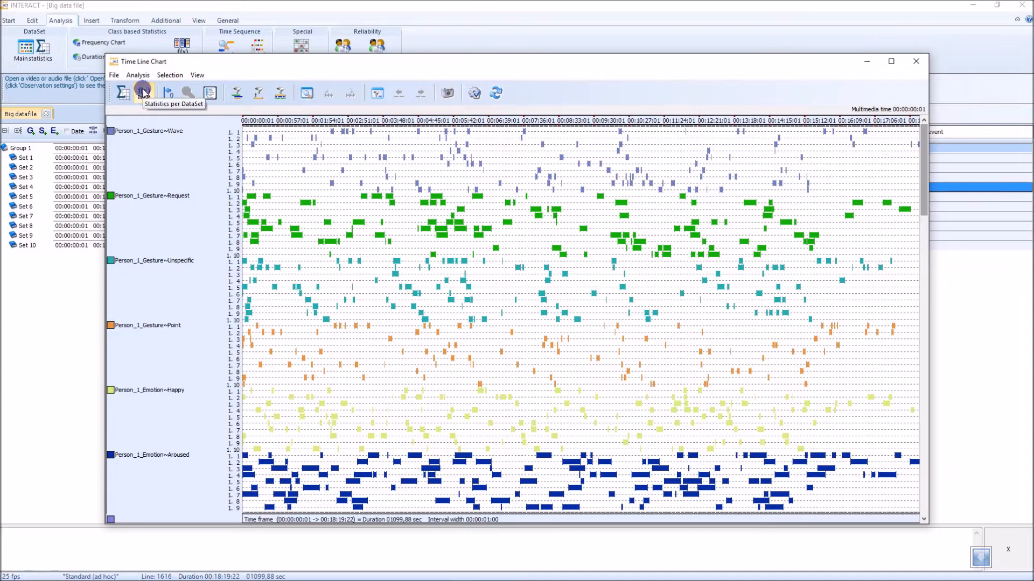
- Compute Statistics per DataSet and scroll through the per-session tables for Sessions 1-3
left_click(144, 91)
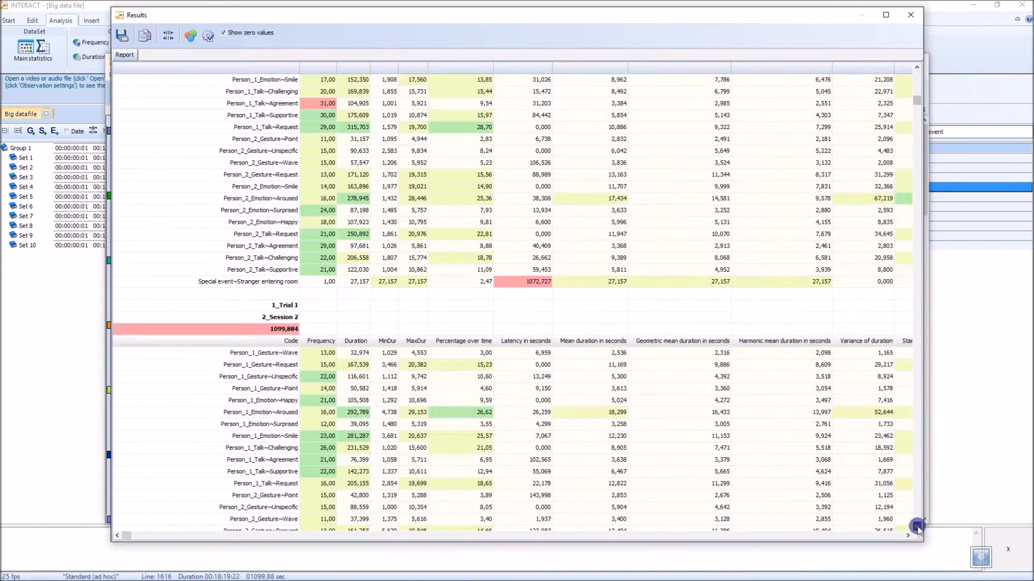
scroll("down", 3)
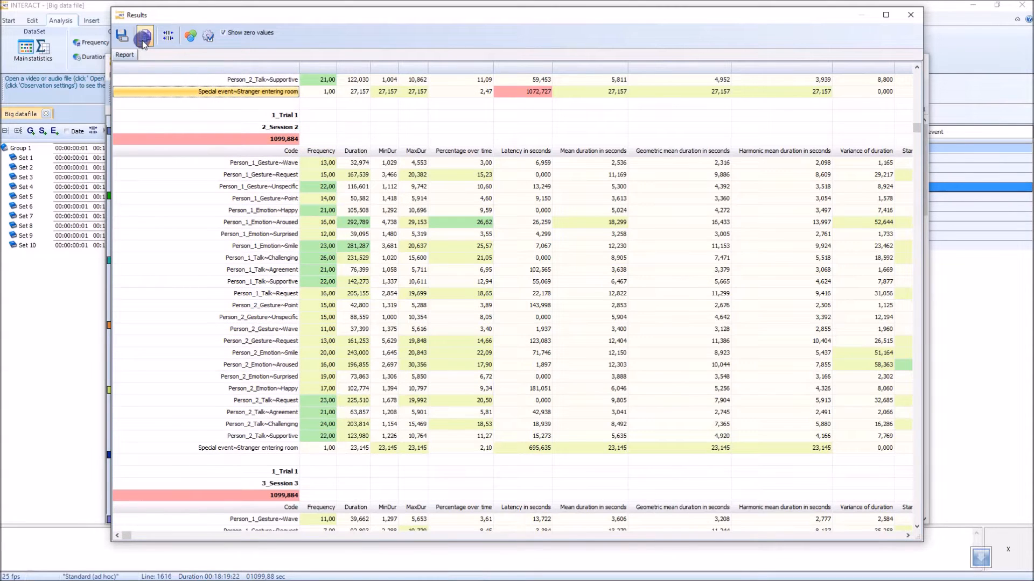
left_click(9, 571)
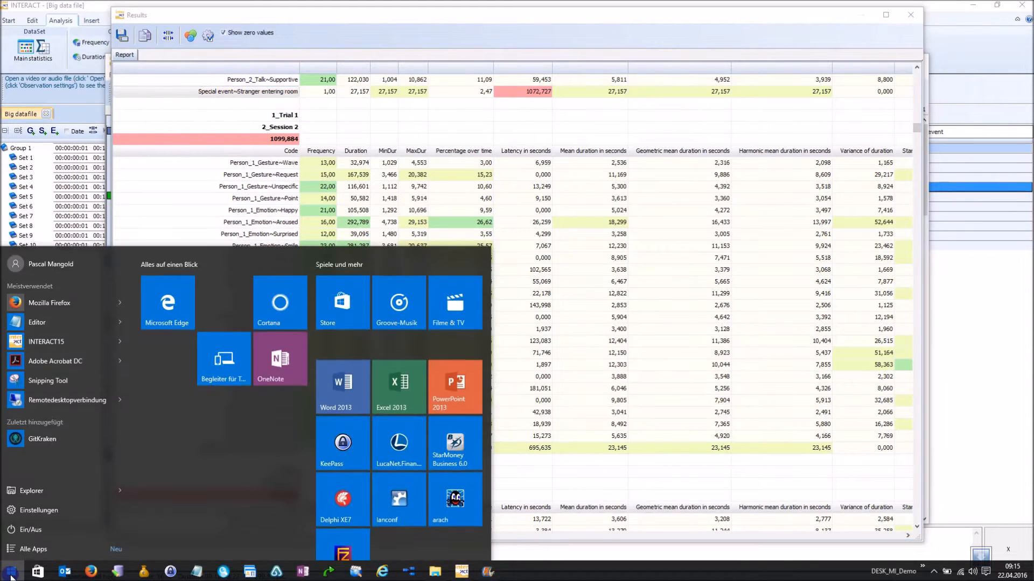
left_click(390, 386)
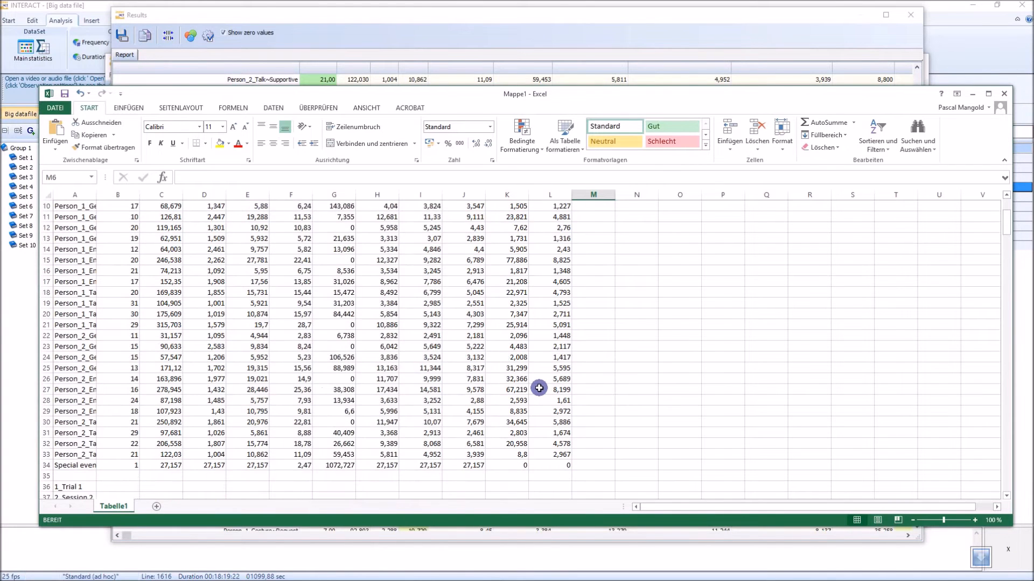
left_click(1003, 93)
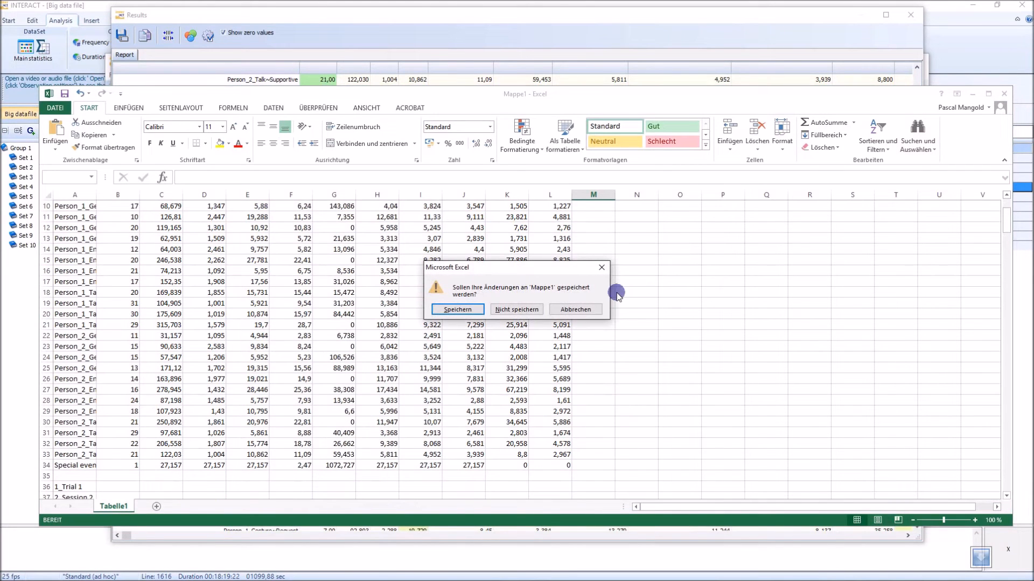
left_click(516, 309)
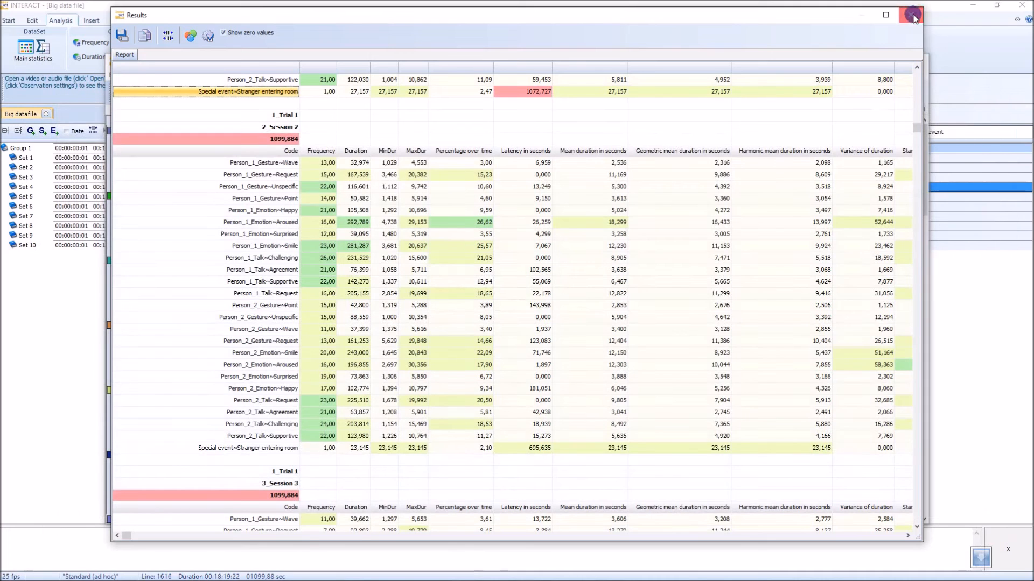
- Close the per-session report and compute the statistics overview with sessions as rows
left_click(914, 14)
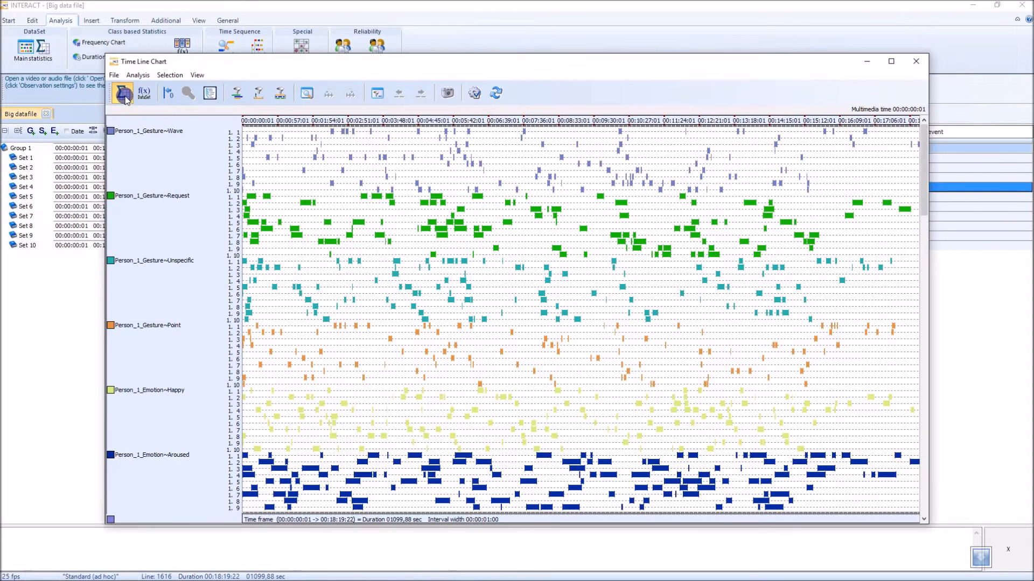
left_click(122, 92)
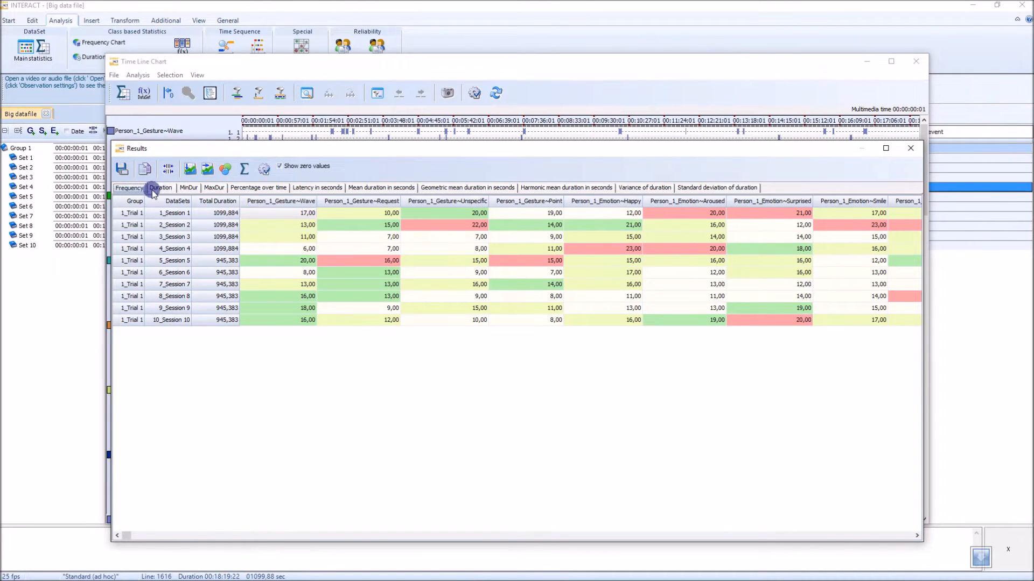
- Switch the overview between Duration, Latency and Percentage over time for each session
left_click(160, 187)
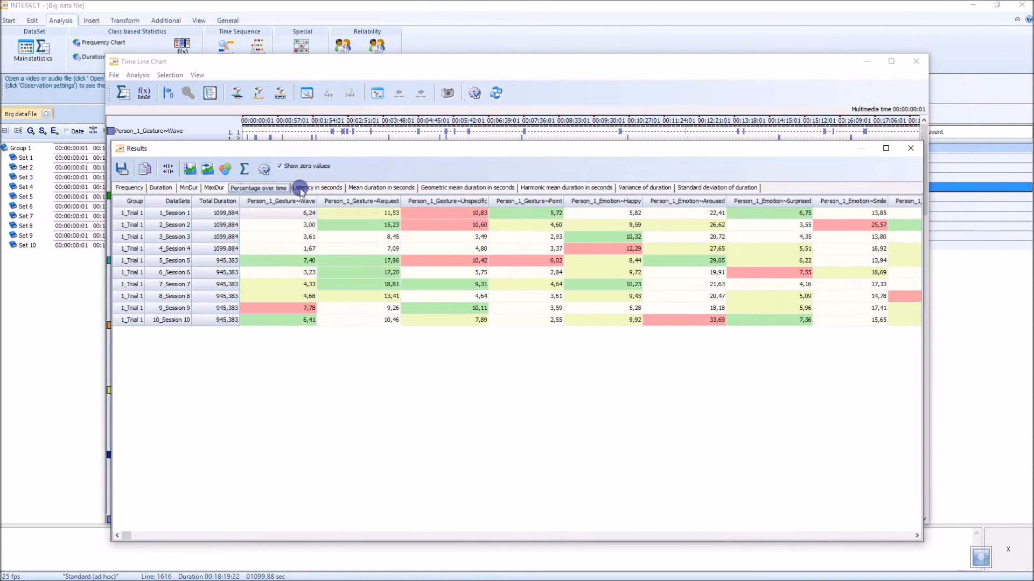
left_click(317, 188)
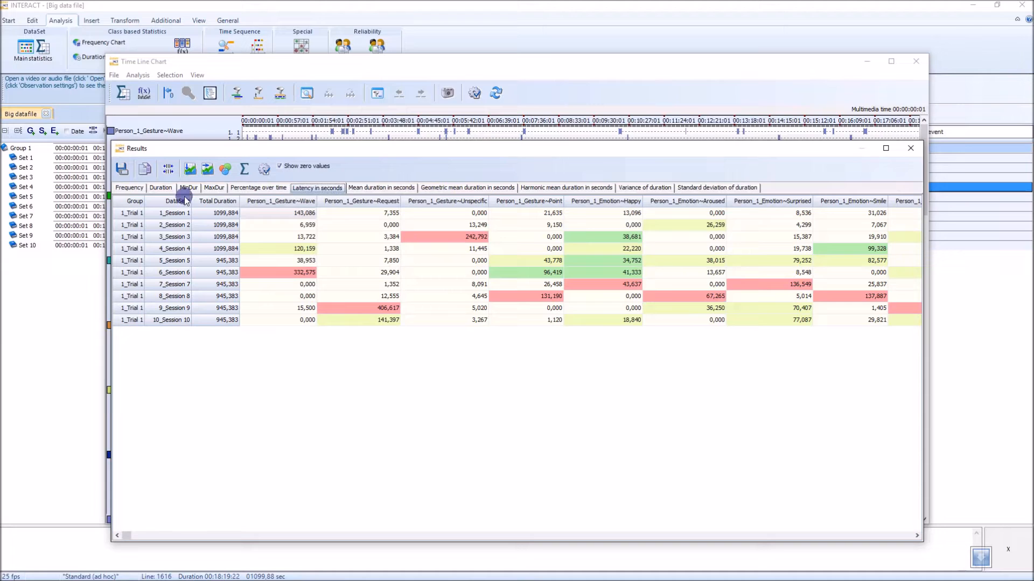
left_click(259, 187)
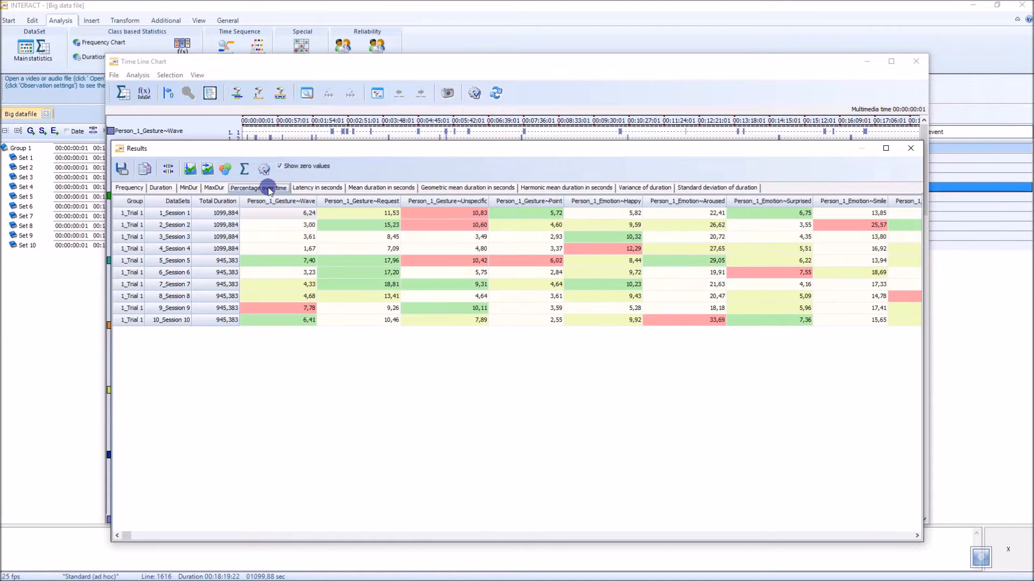
mouse_move(444, 301)
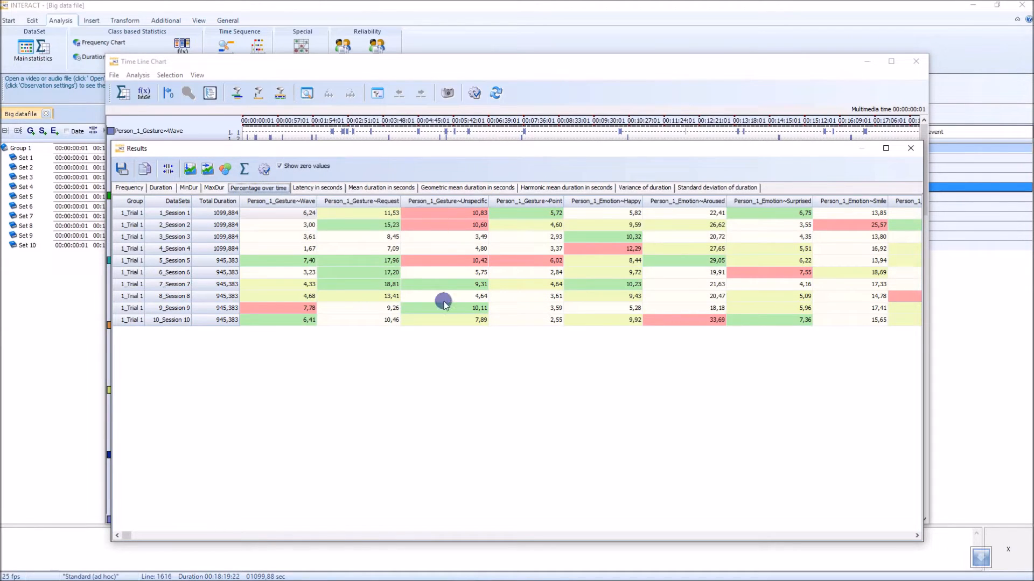
mouse_move(442, 298)
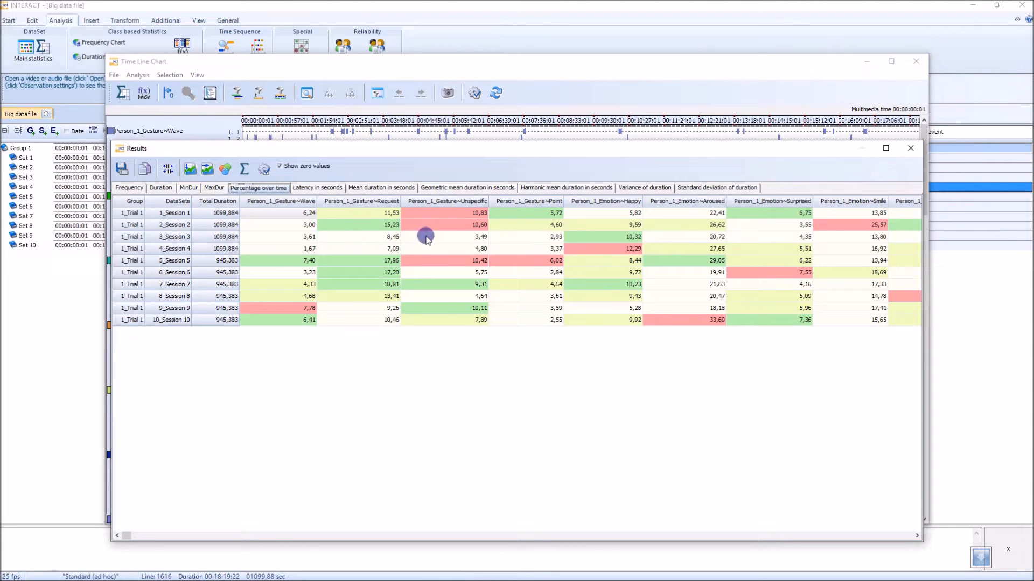
mouse_move(535, 210)
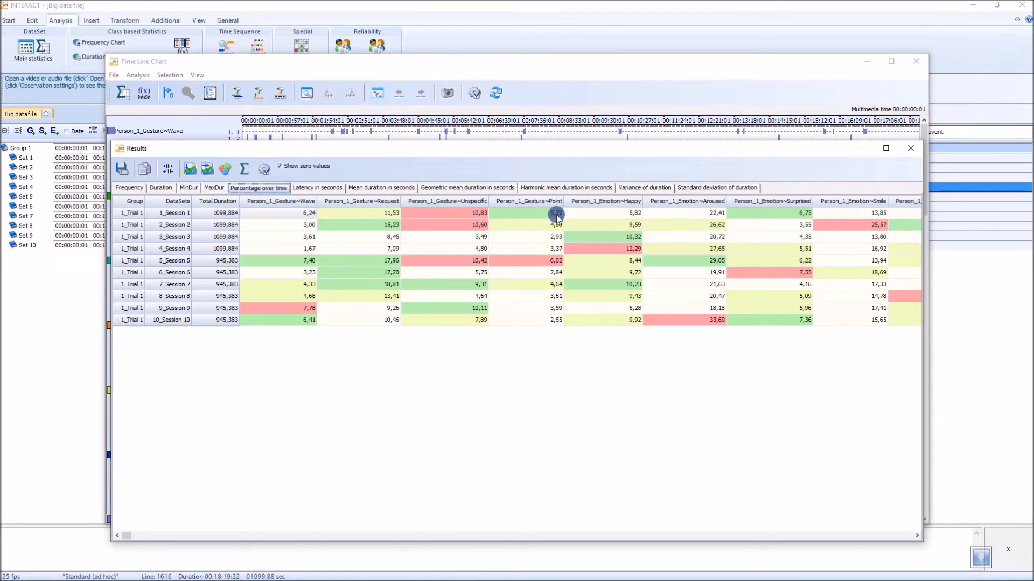
mouse_move(543, 264)
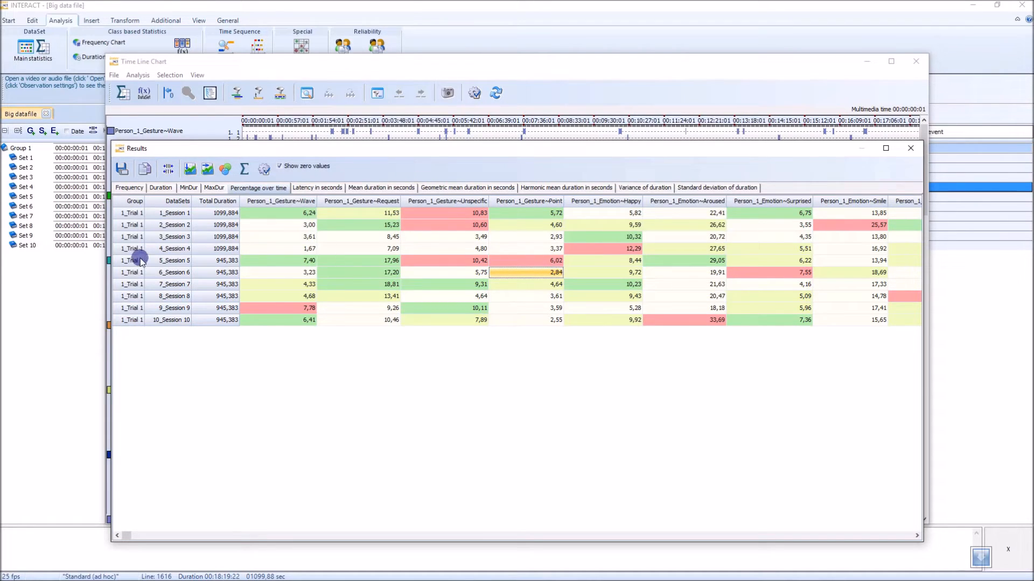
mouse_move(143, 261)
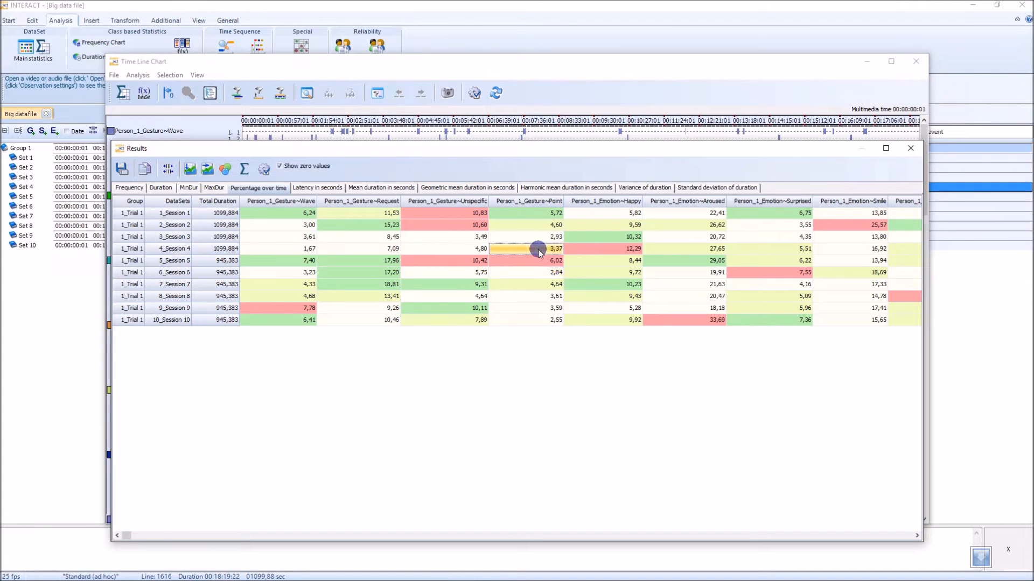
mouse_move(535, 284)
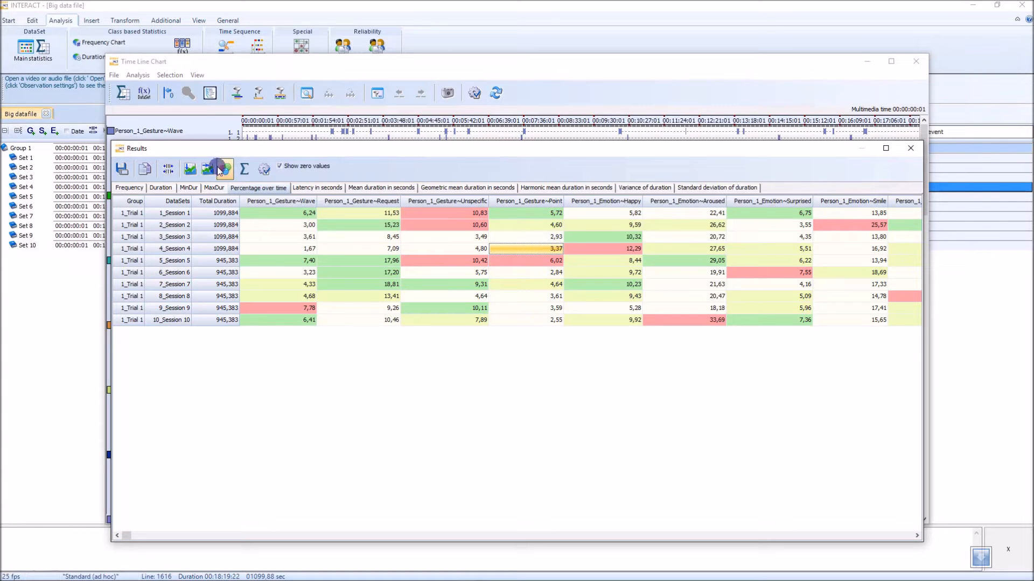
left_click(225, 169)
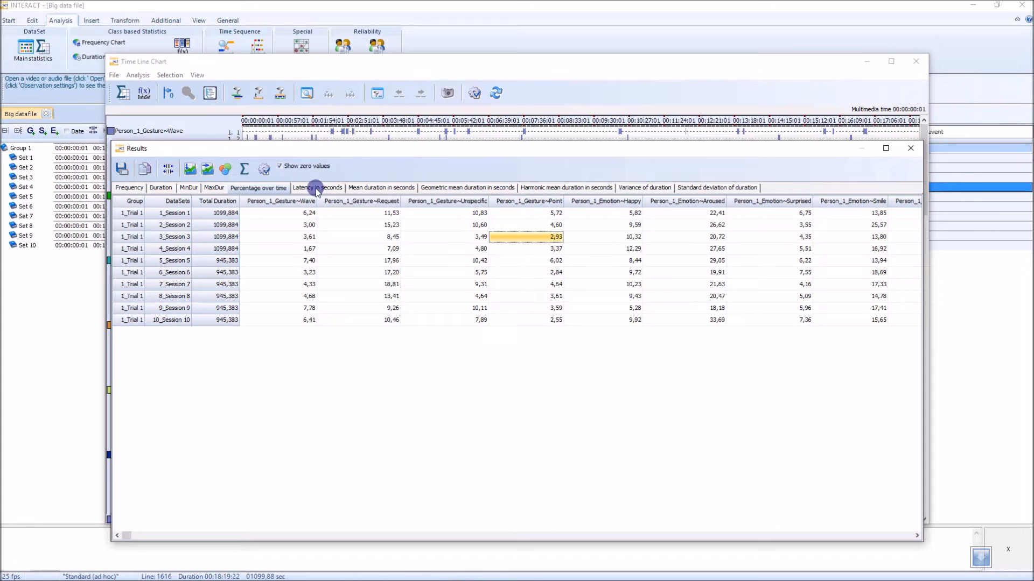
mouse_move(342, 219)
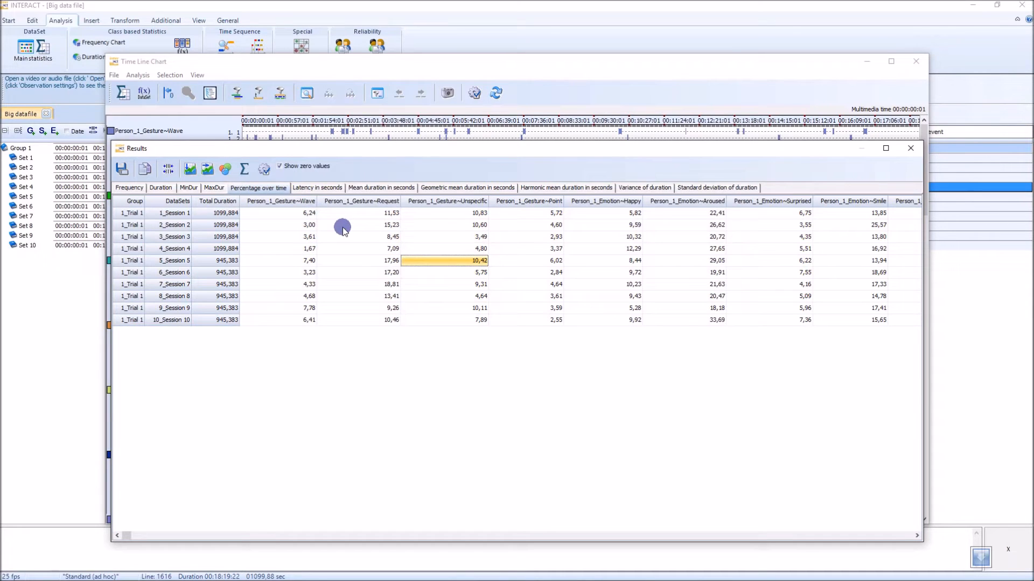
left_click(225, 169)
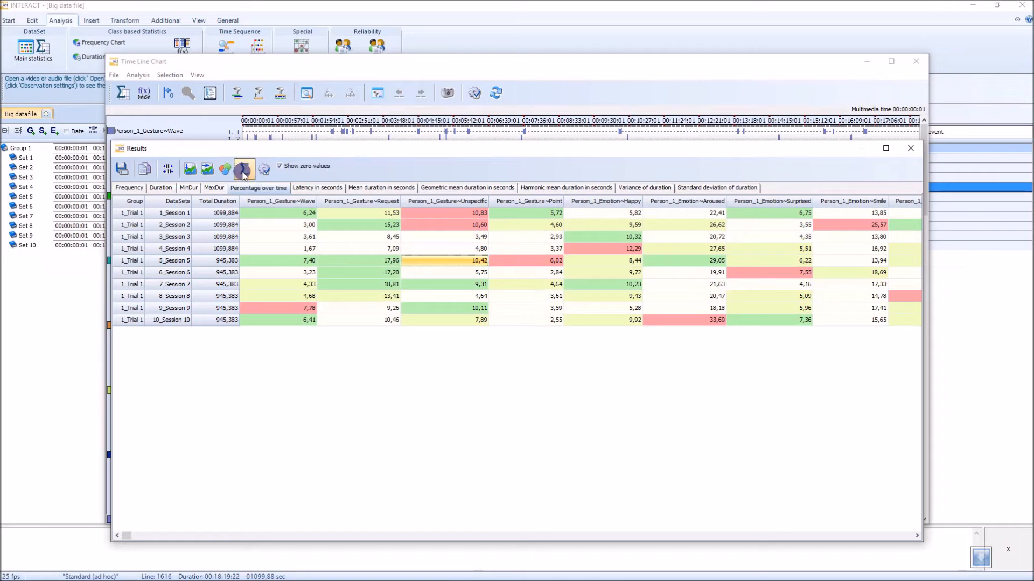
- Append Valid, Sum, Min, Max, Mean, Harmonic and Geometric summary rows with the Σ button
left_click(245, 169)
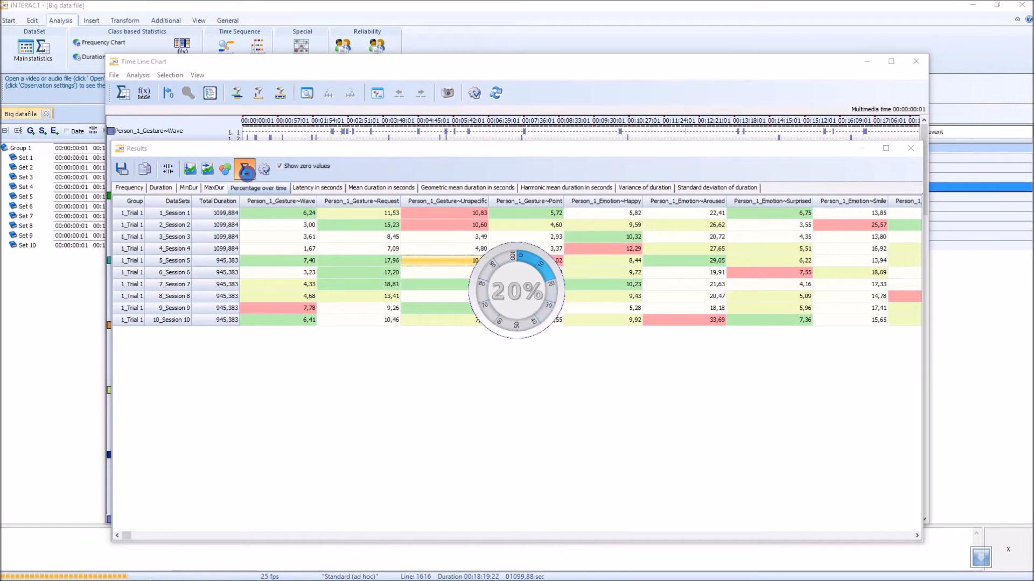
left_click(242, 169)
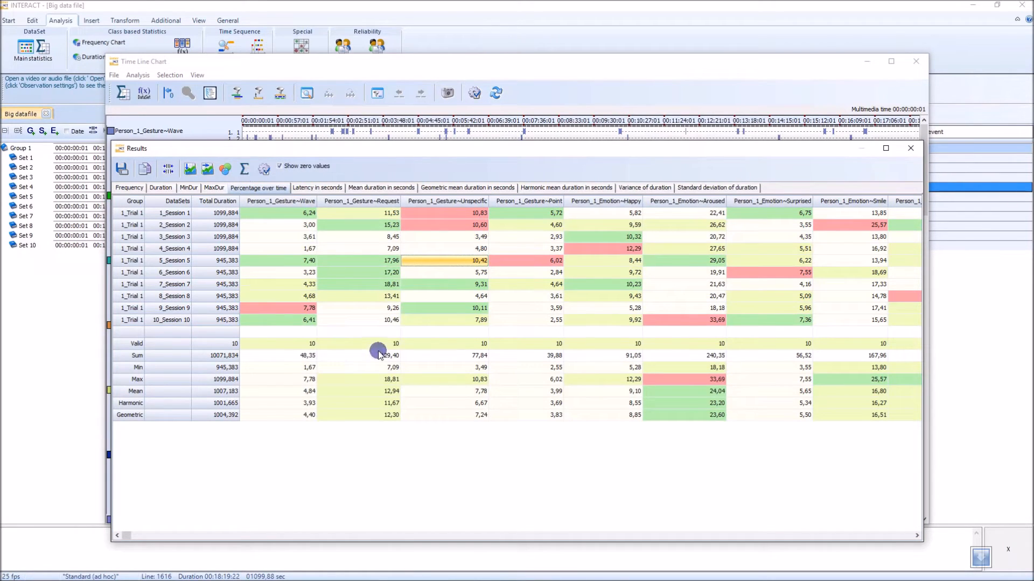
mouse_move(466, 246)
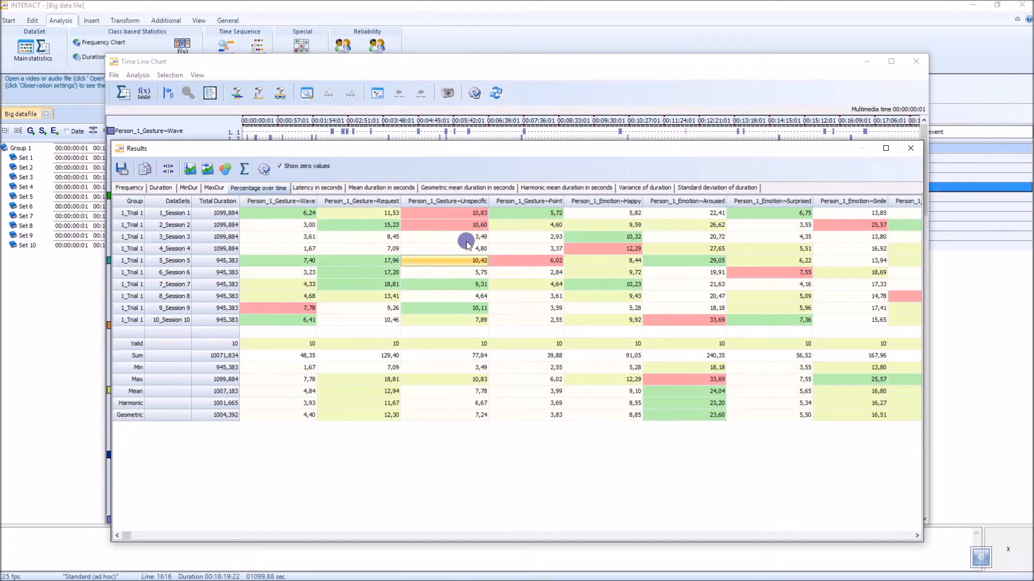
mouse_move(183, 306)
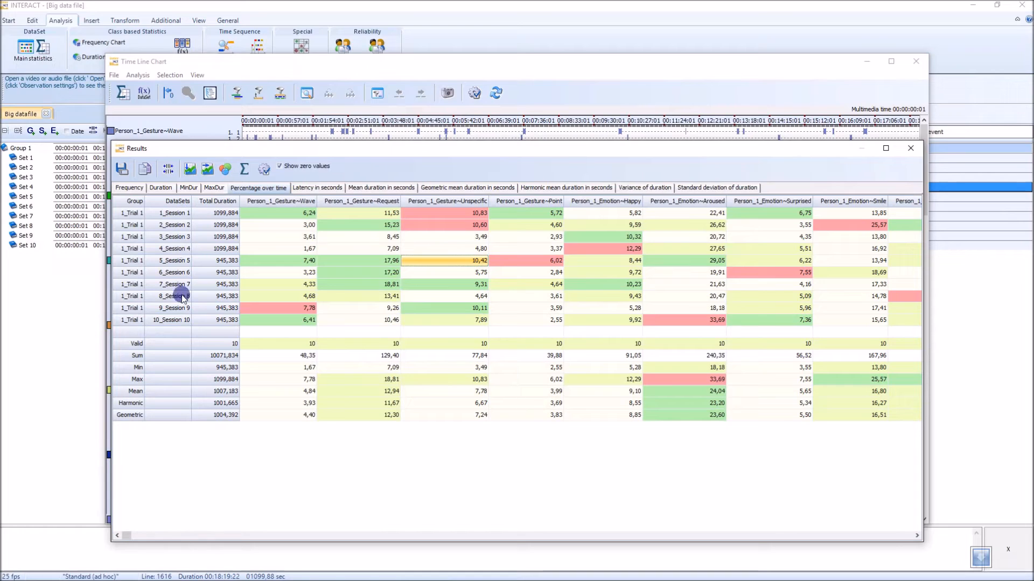
mouse_move(148, 377)
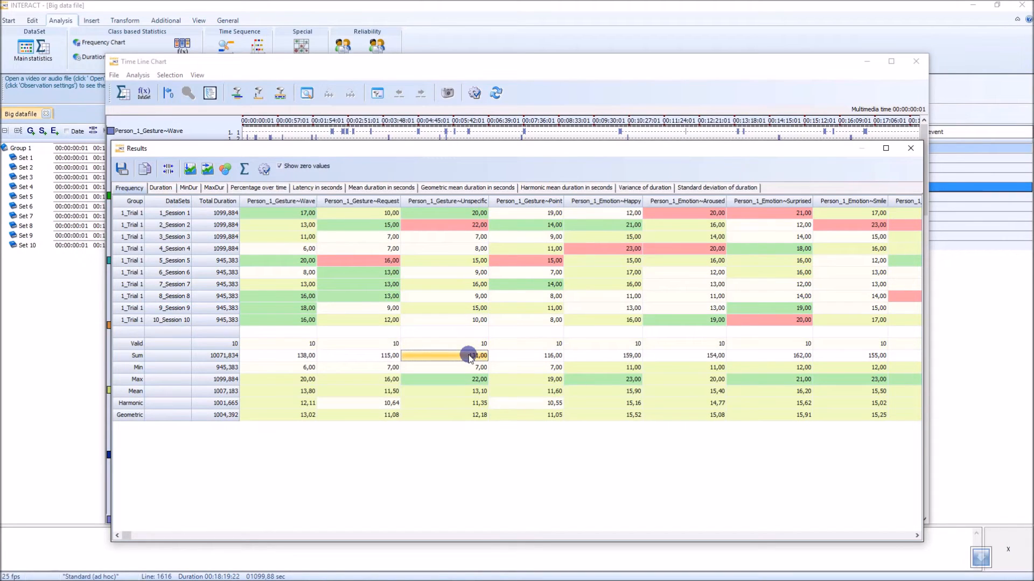
mouse_move(470, 201)
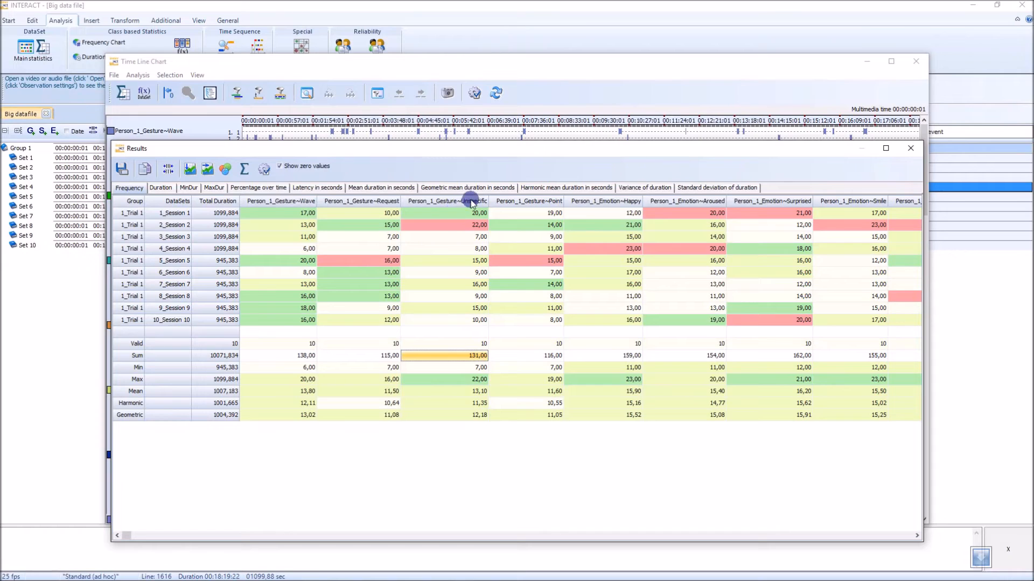
mouse_move(202, 276)
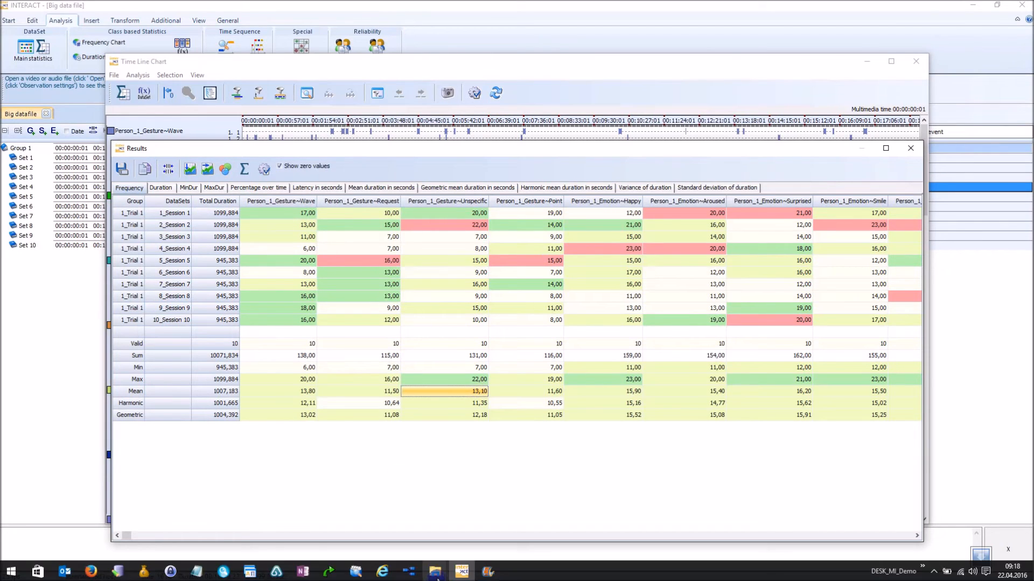
- Paste the Results table into a new blank Excel 2013 workbook, then close it without saving
left_click(10, 572)
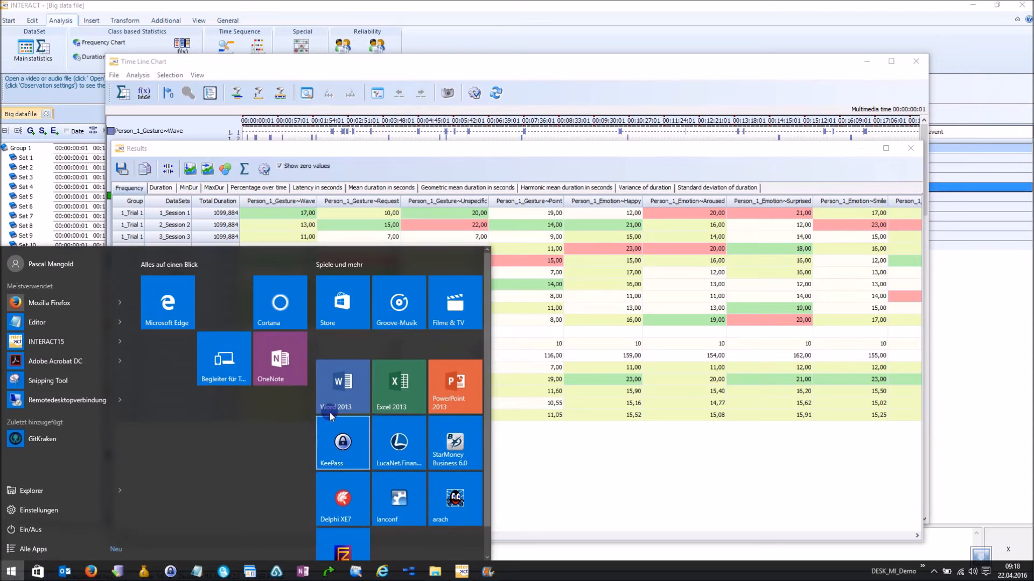
left_click(399, 386)
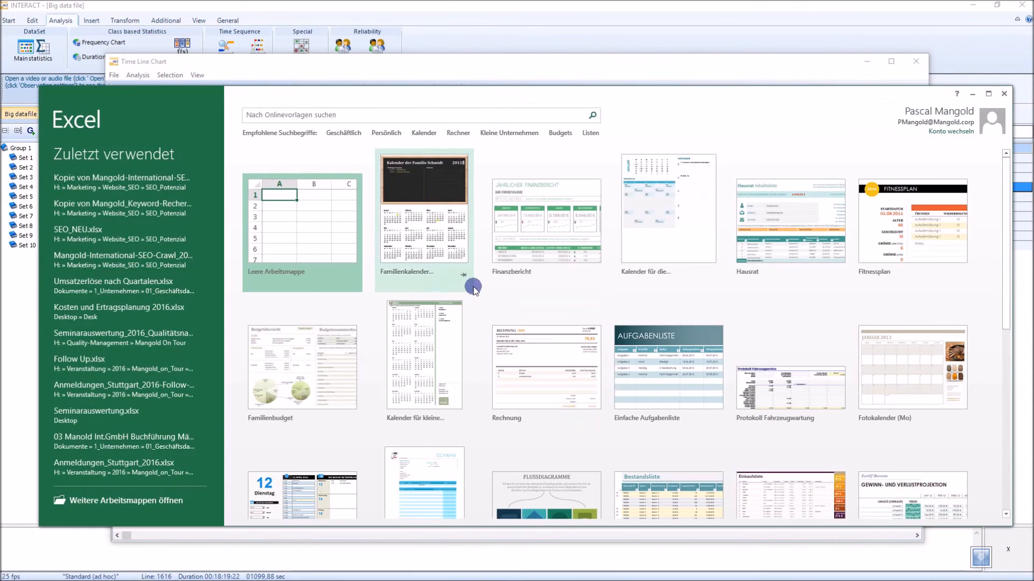
left_click(301, 224)
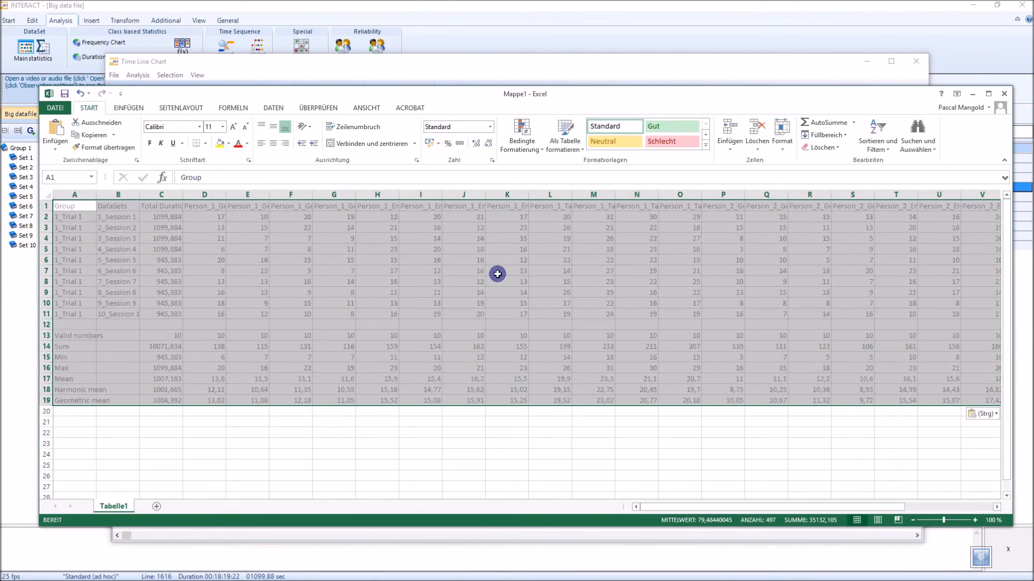
left_click(549, 432)
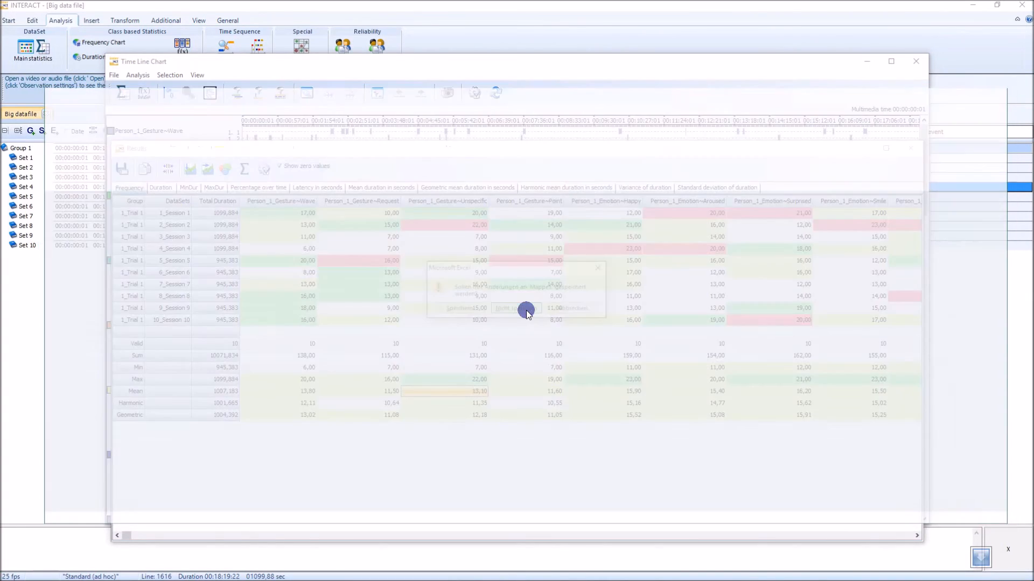
left_click(516, 310)
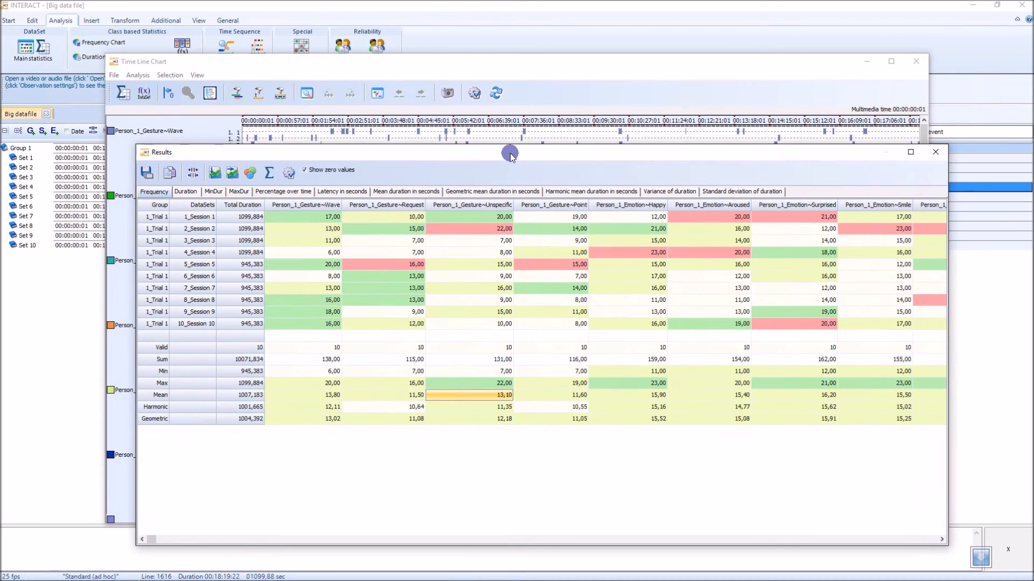
mouse_move(421, 345)
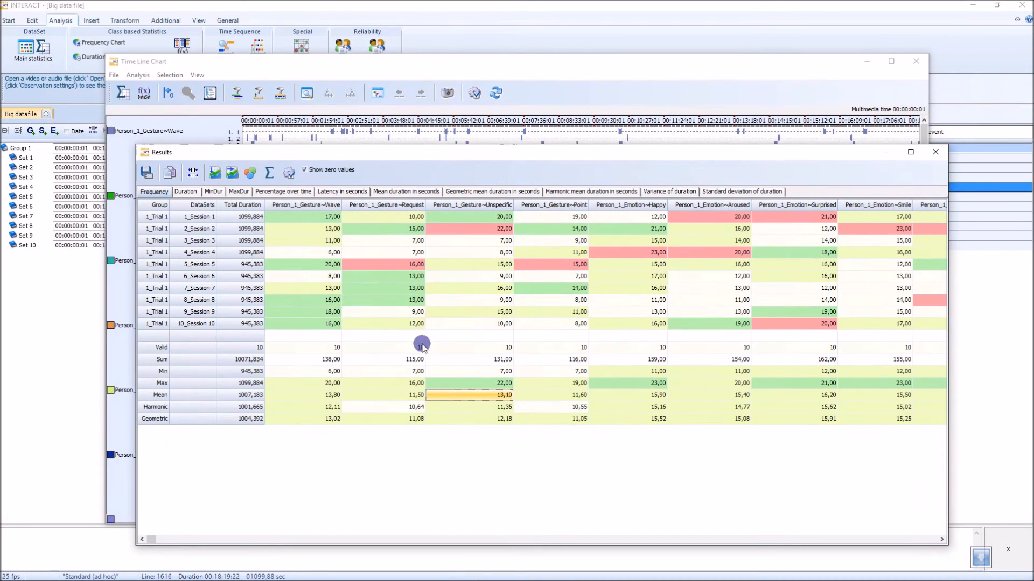
mouse_move(668, 254)
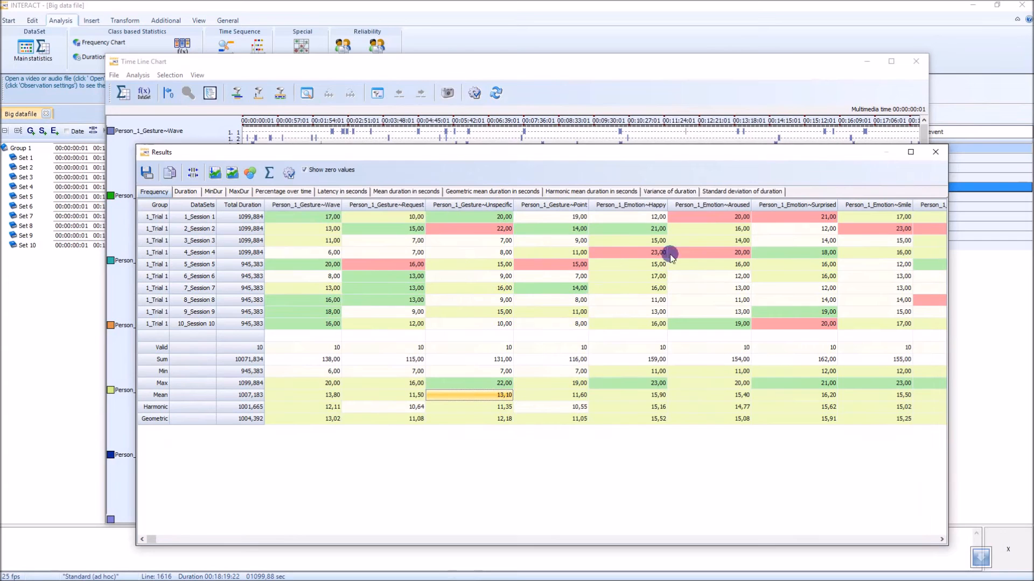
left_click(935, 151)
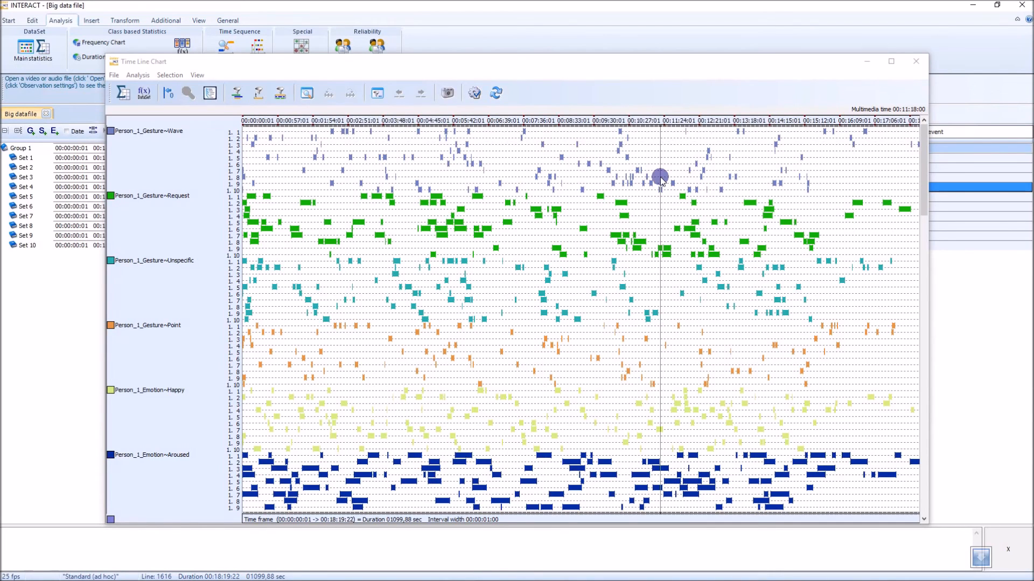
- Jump the media position to different points in the Time Line Chart, ending near 00:06:26
left_click(388, 161)
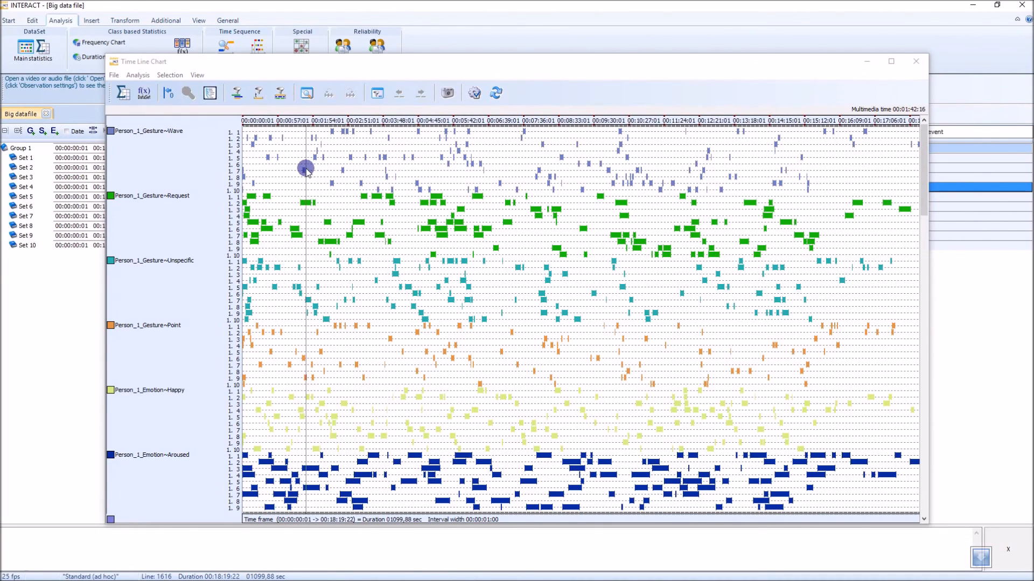
left_click(481, 282)
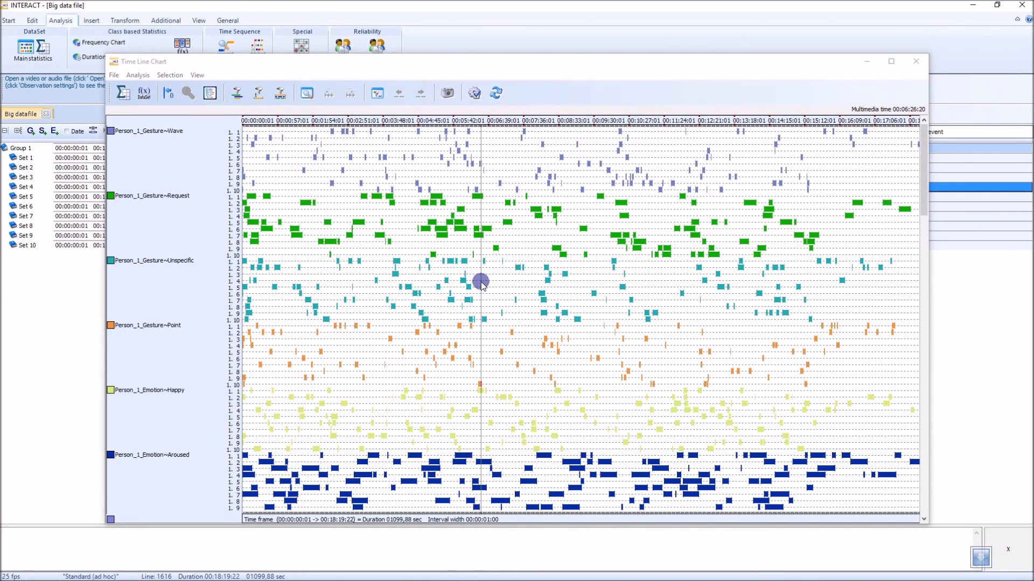